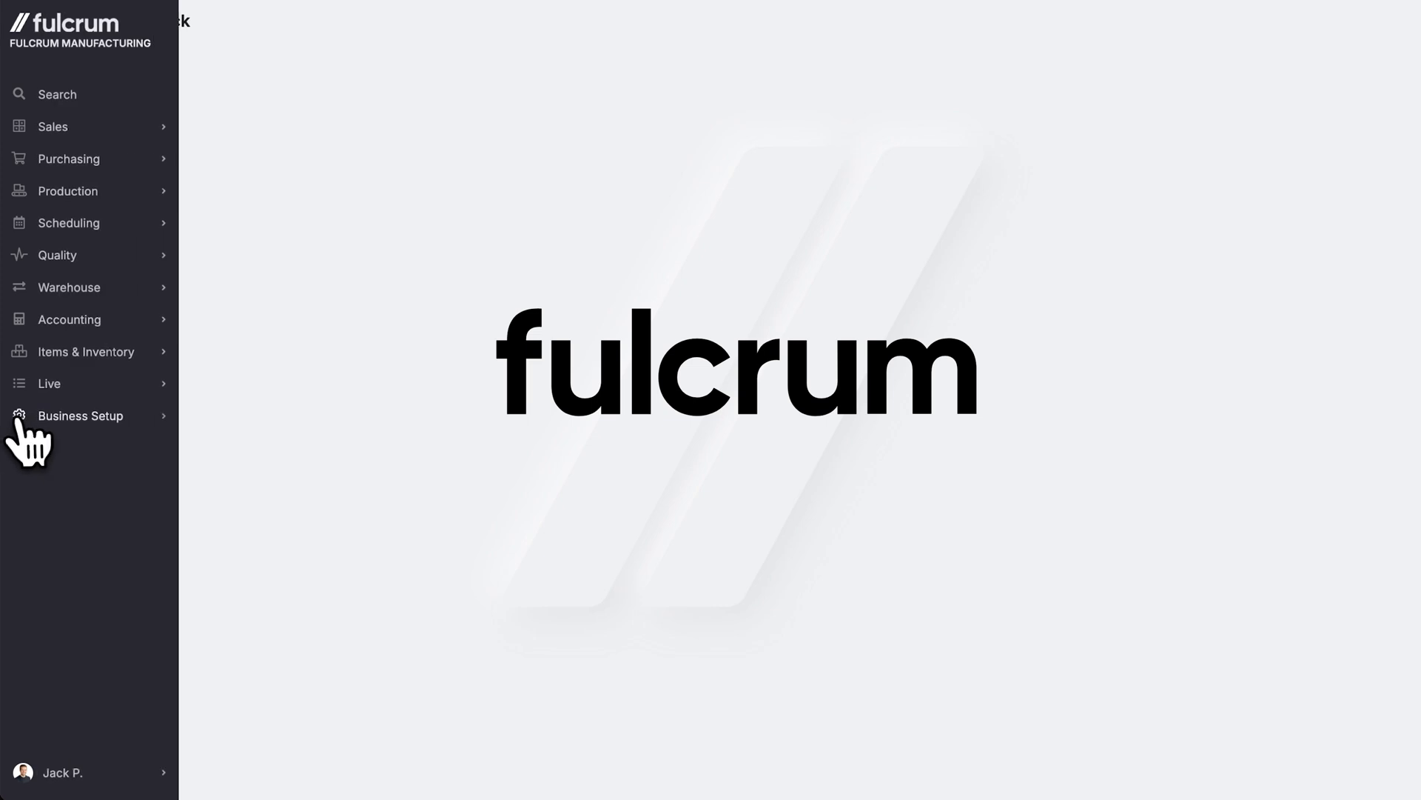
Reach System Data labels and expand the Medium packing label template
{"action": "left_click", "coordinate": [80, 414]}
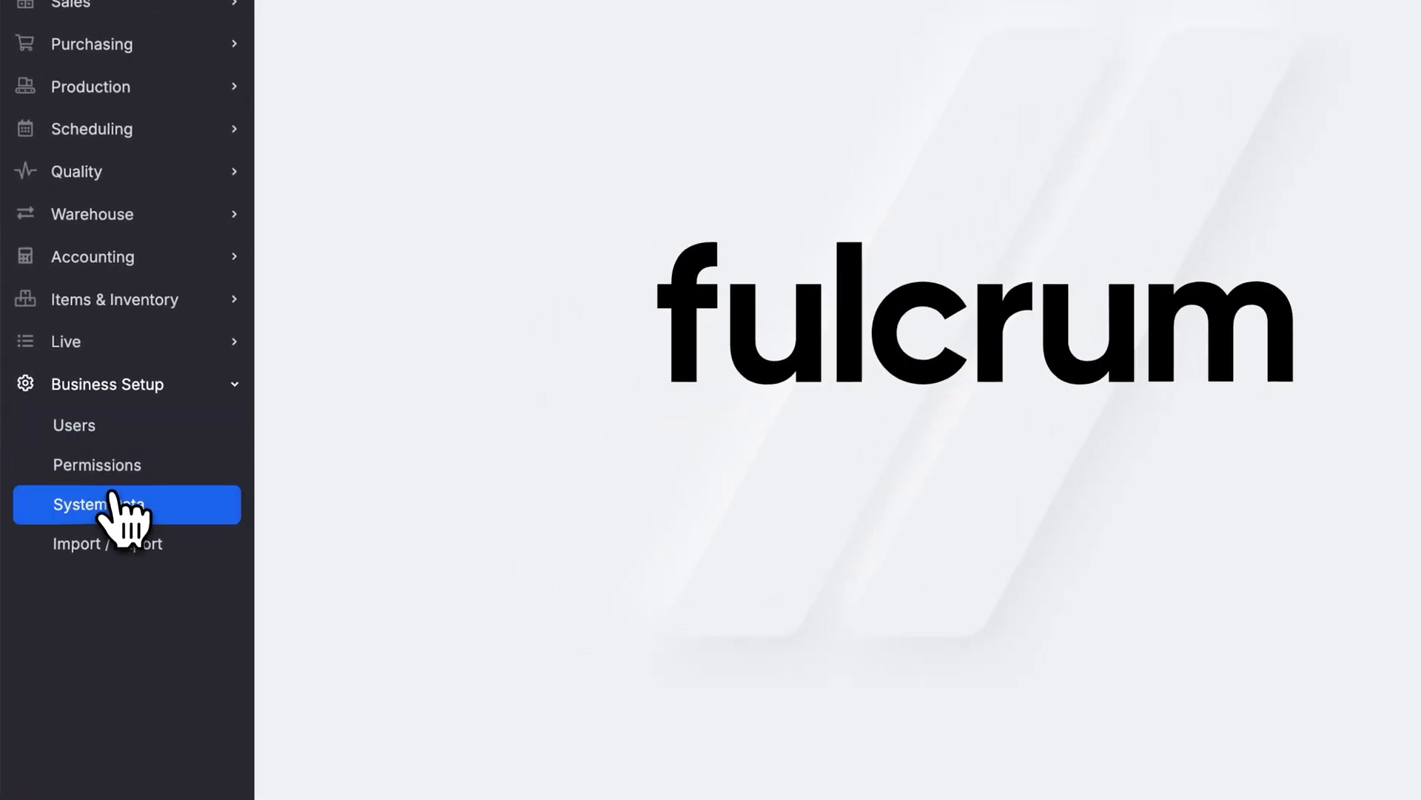
{"action": "left_click", "coordinate": [95, 504]}
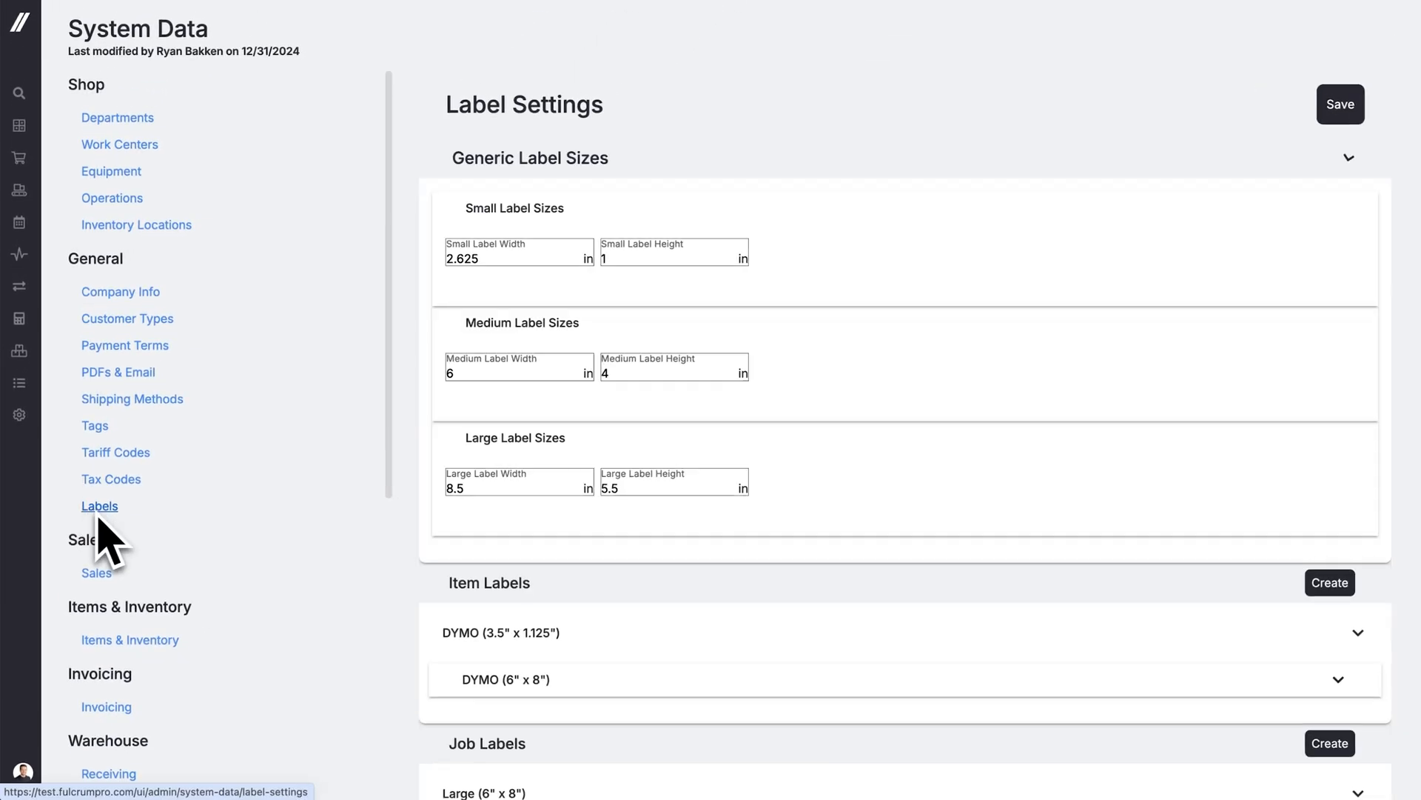
{"action": "scroll", "scroll_direction": "down", "scroll_amount": 3}
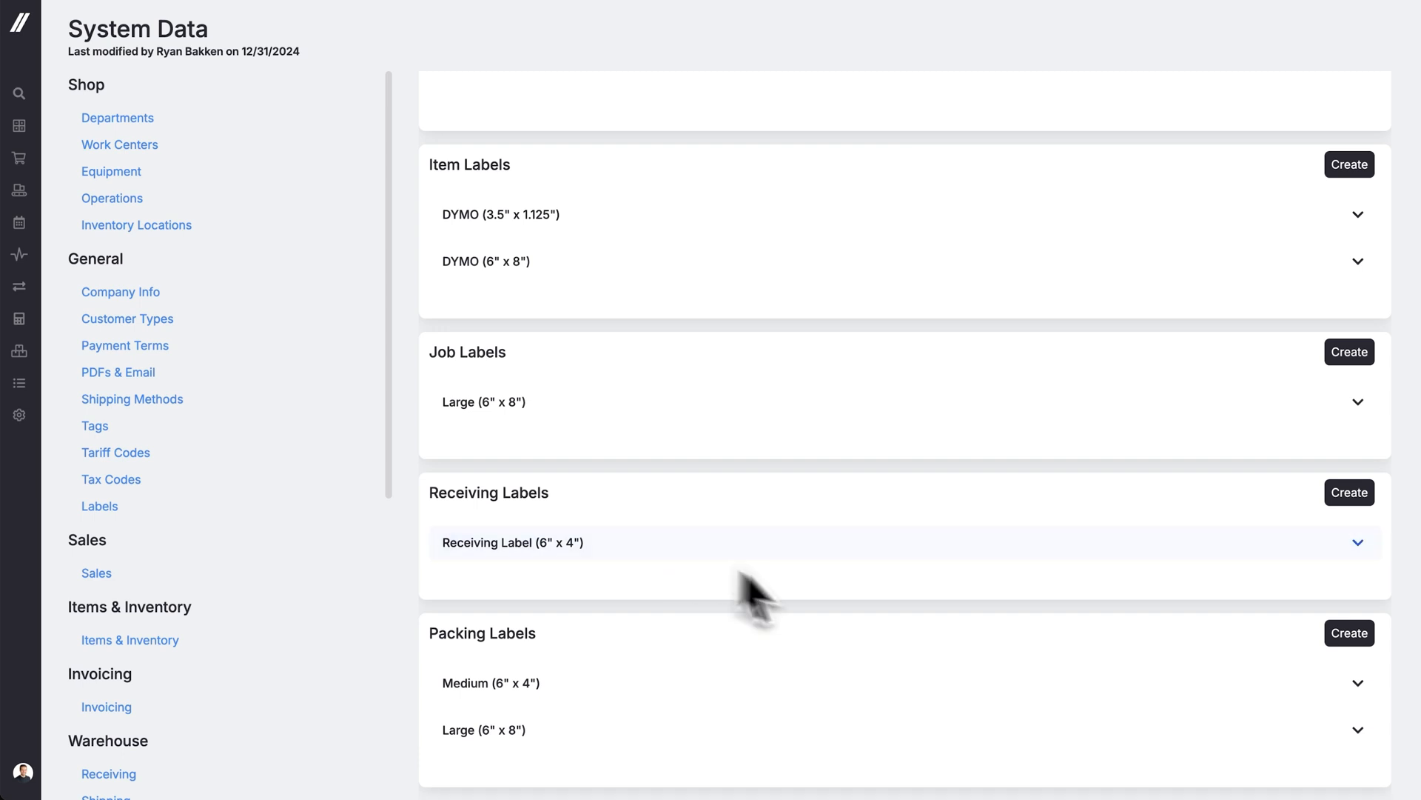
{"action": "left_click", "coordinate": [490, 683]}
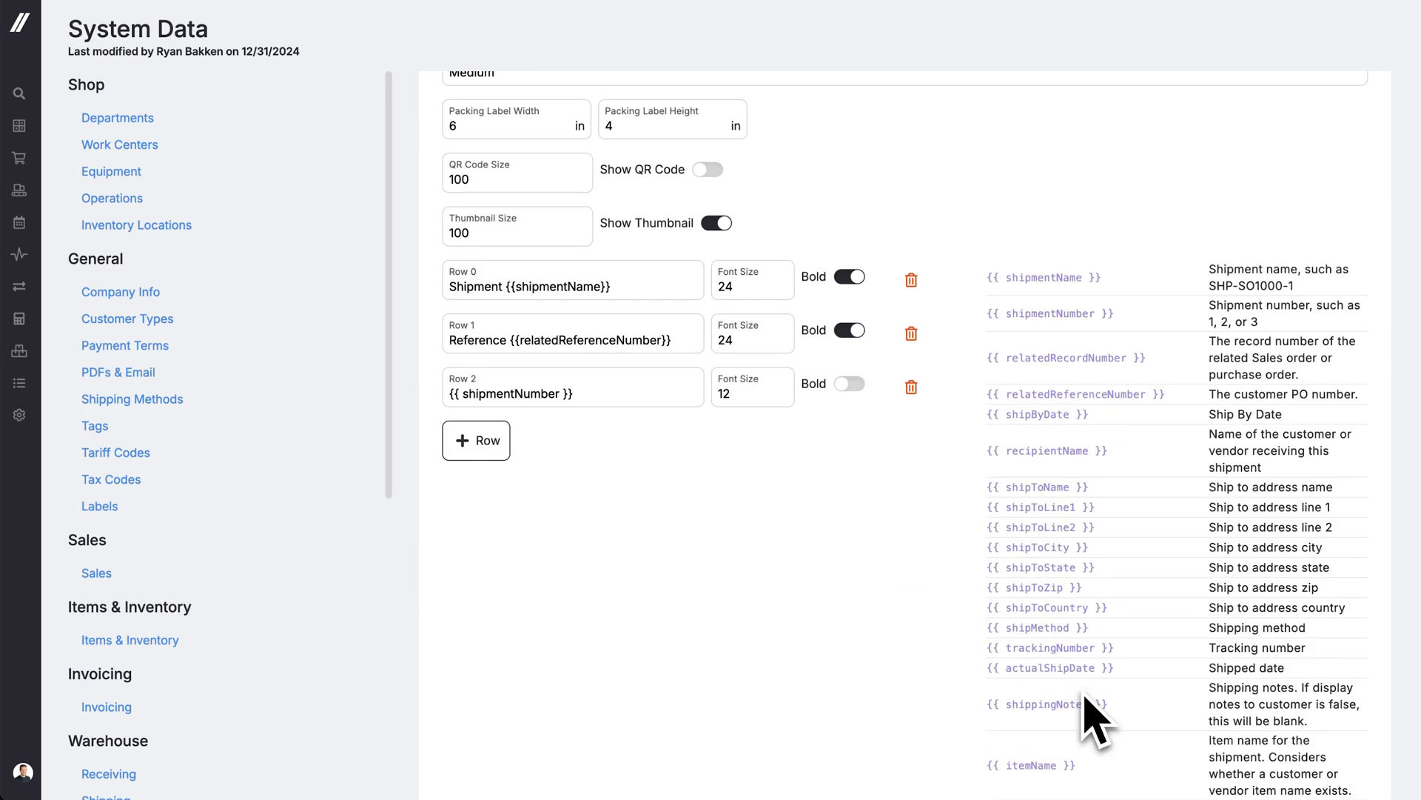
{"action": "scroll", "scroll_direction": "up", "scroll_amount": 3}
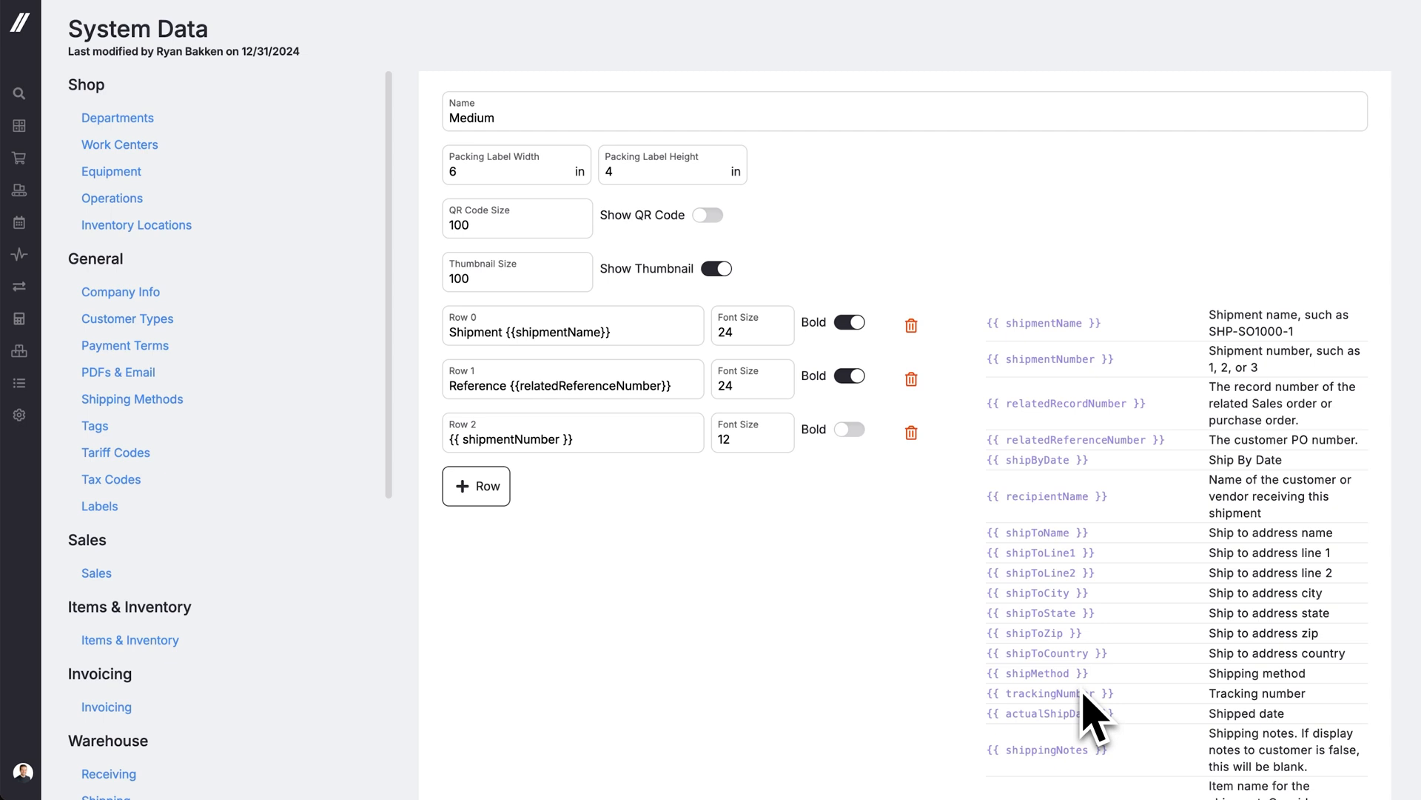
{"action": "scroll", "scroll_direction": "down", "scroll_amount": 3}
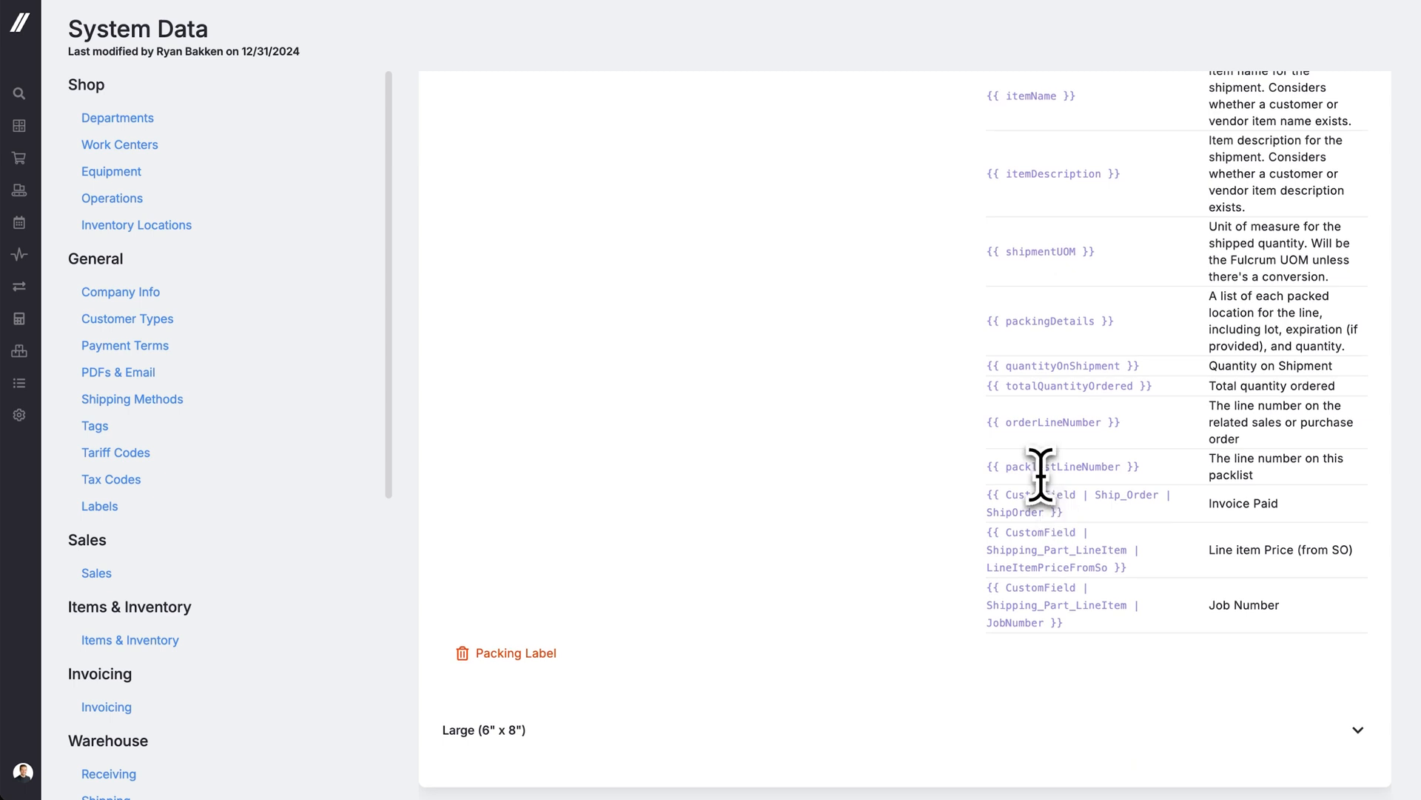
{"action": "scroll", "scroll_direction": "down", "scroll_amount": 3}
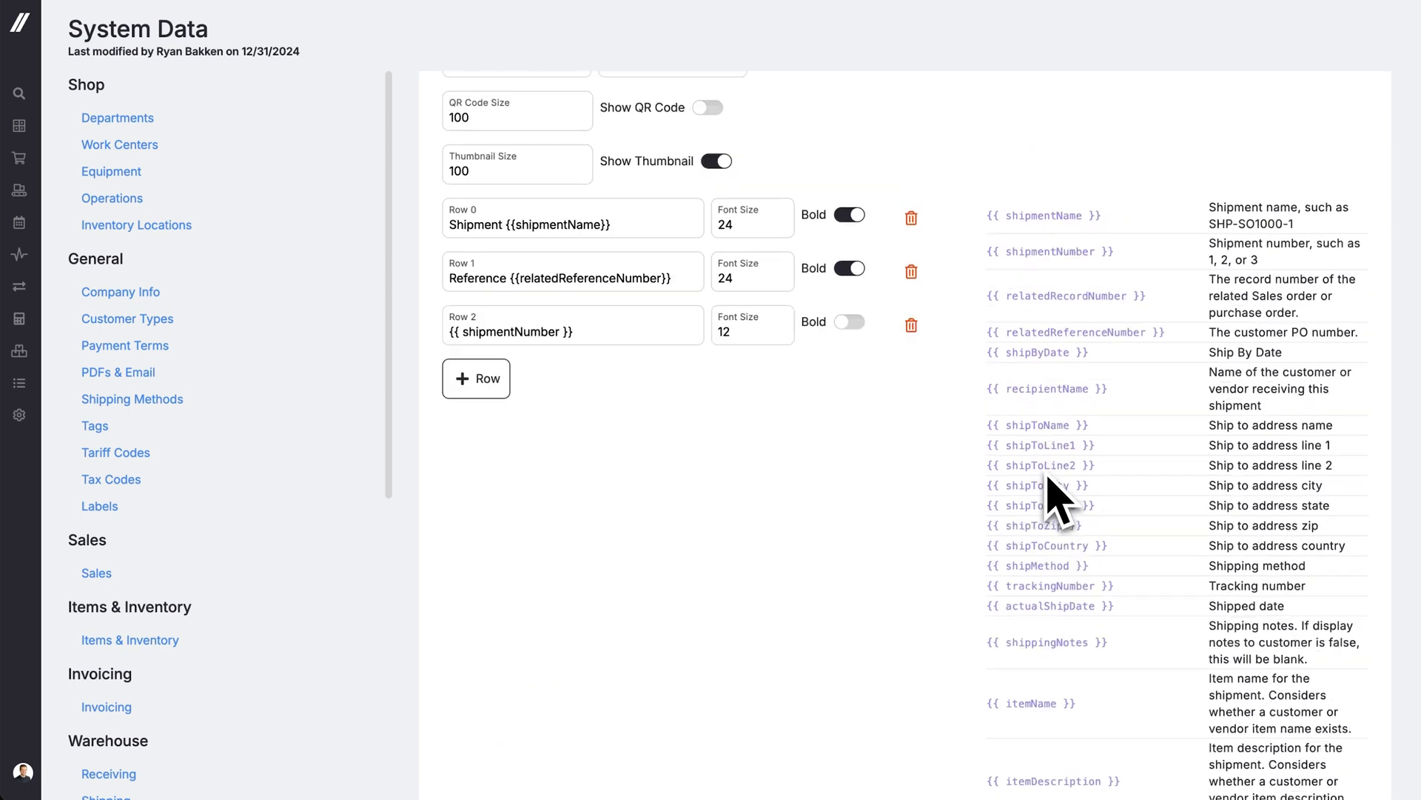
Add a fourth text row containing {{ relatedRecordNumber }} to the Medium template
{"action": "left_click", "coordinate": [475, 378]}
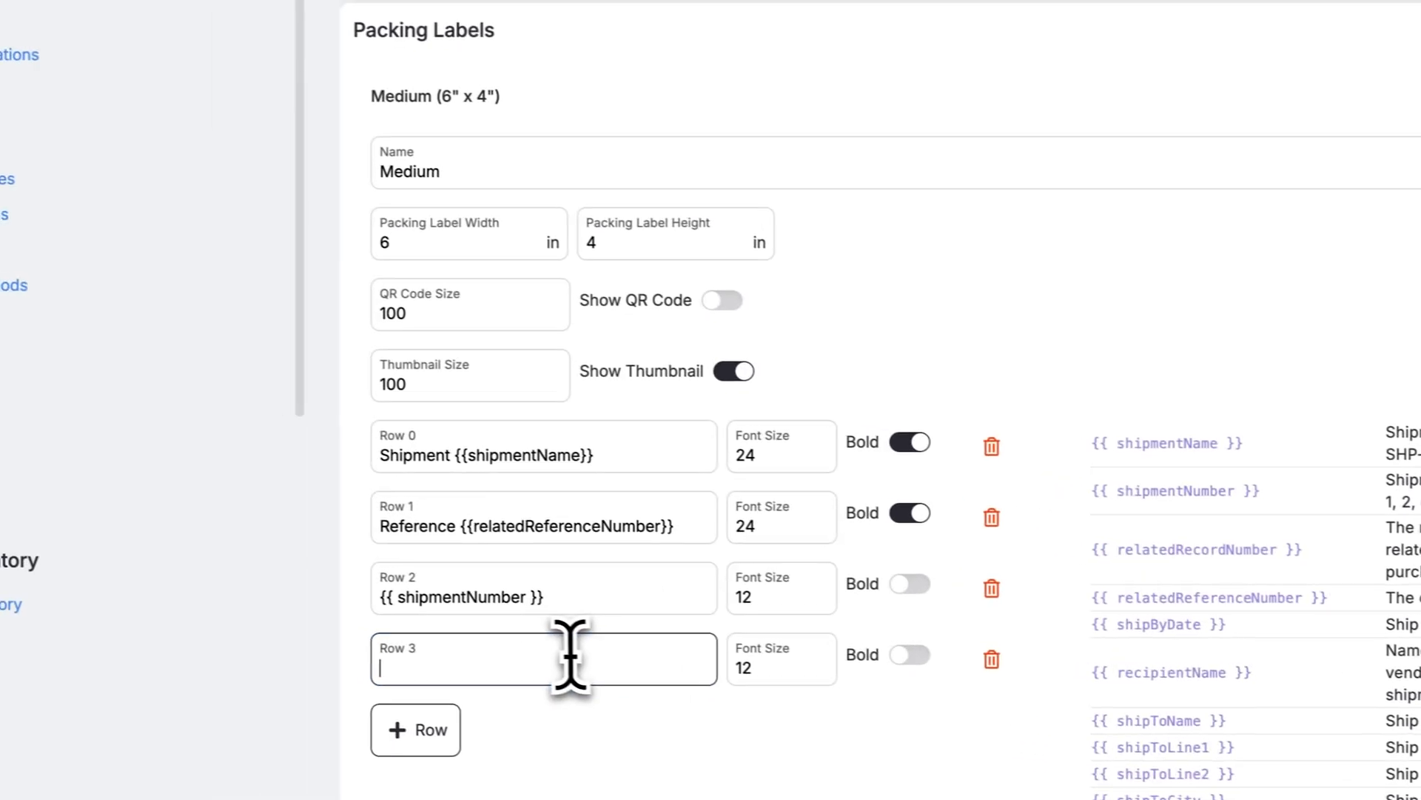
{"action": "type", "text": "{{ relatedRecordNumber }}"}
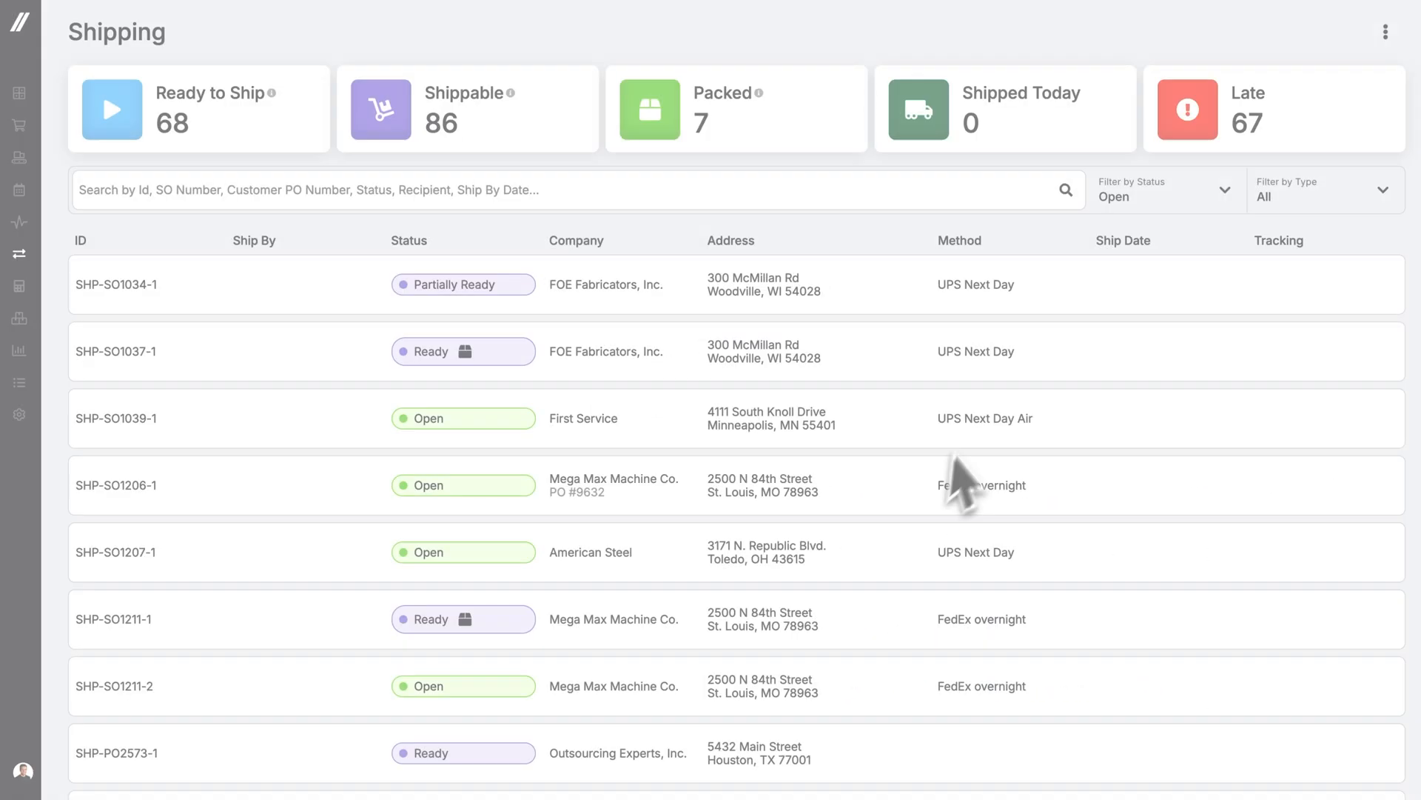
Print the packing label for shipment SHP-SO1034-1 and save it as a PDF
{"action": "left_click", "coordinate": [118, 284]}
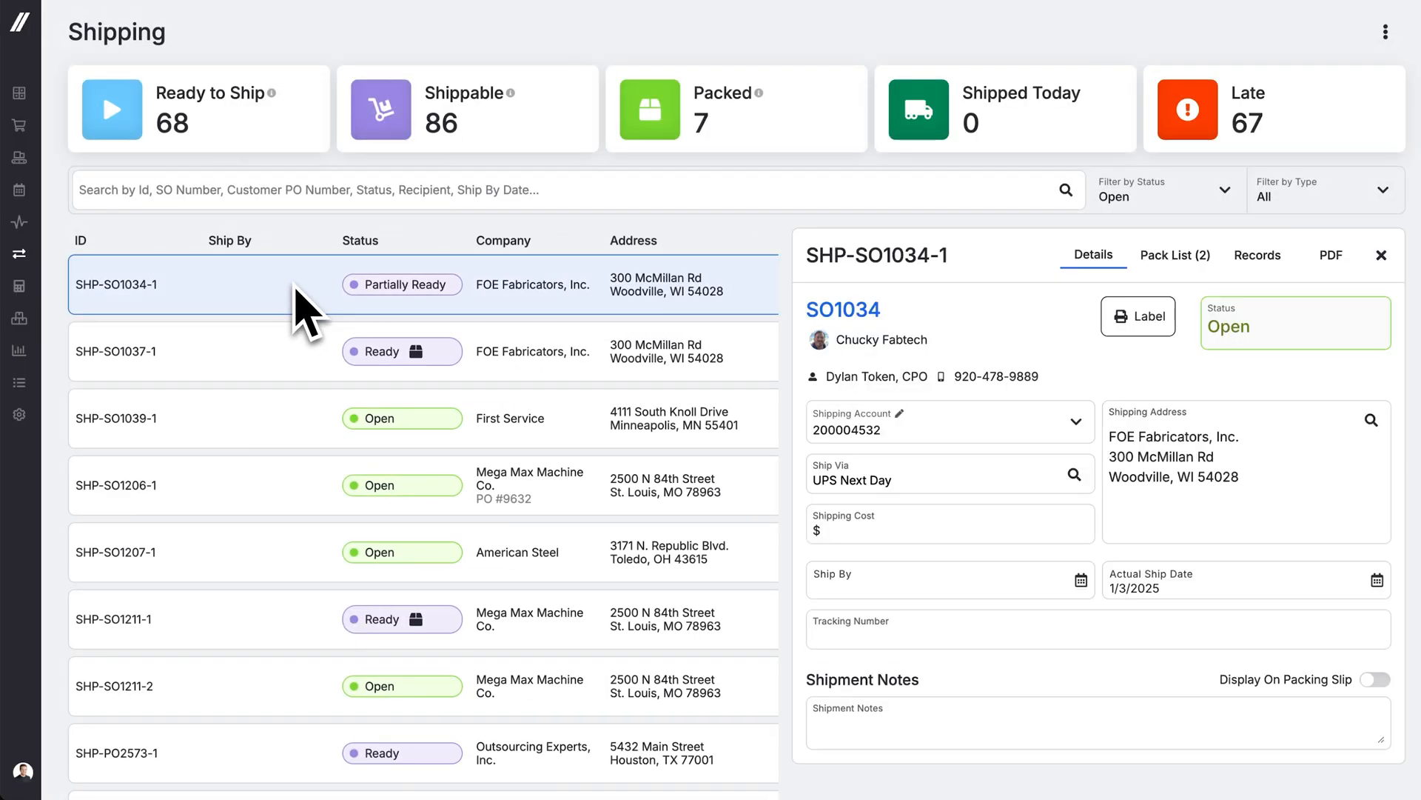
{"action": "left_click", "coordinate": [1138, 317]}
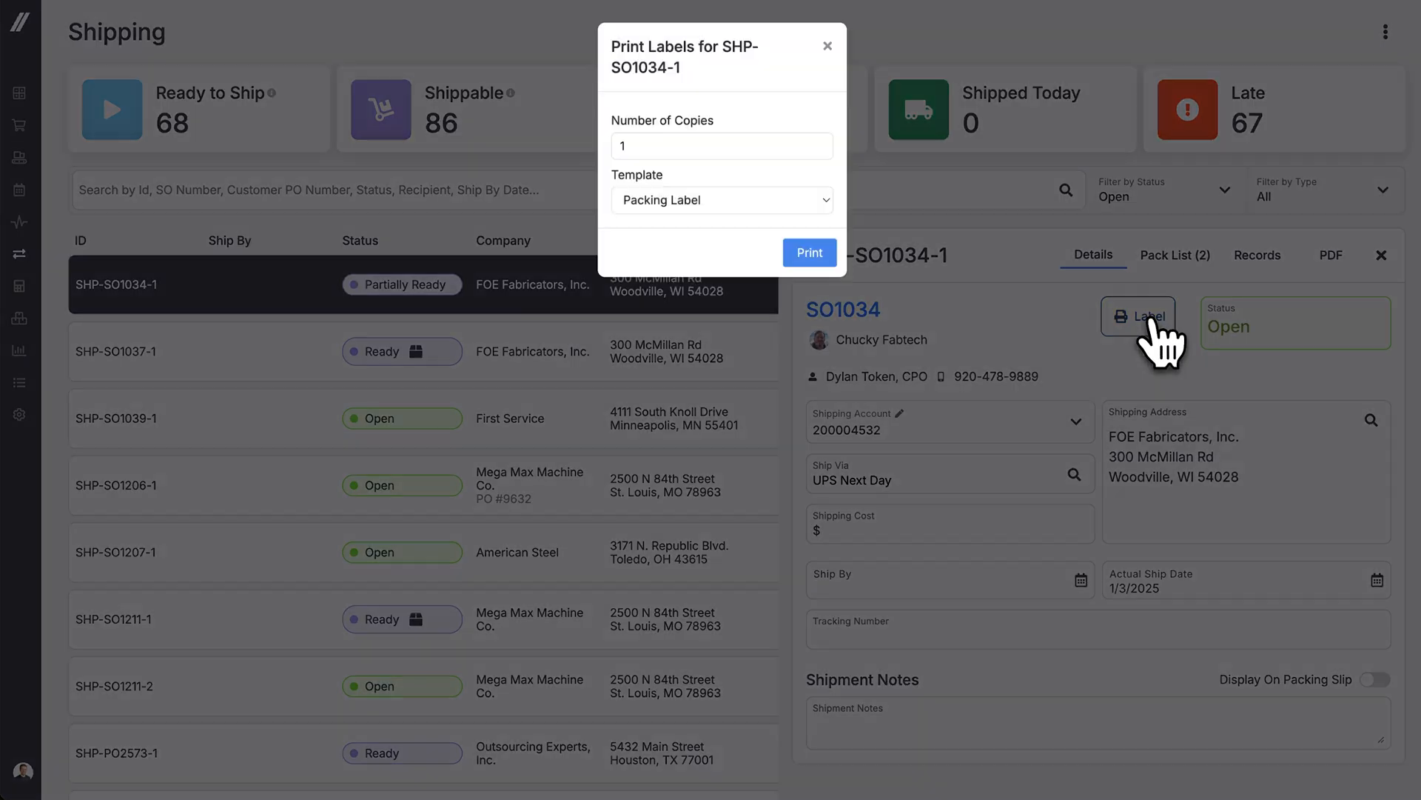
{"action": "left_click", "coordinate": [809, 252]}
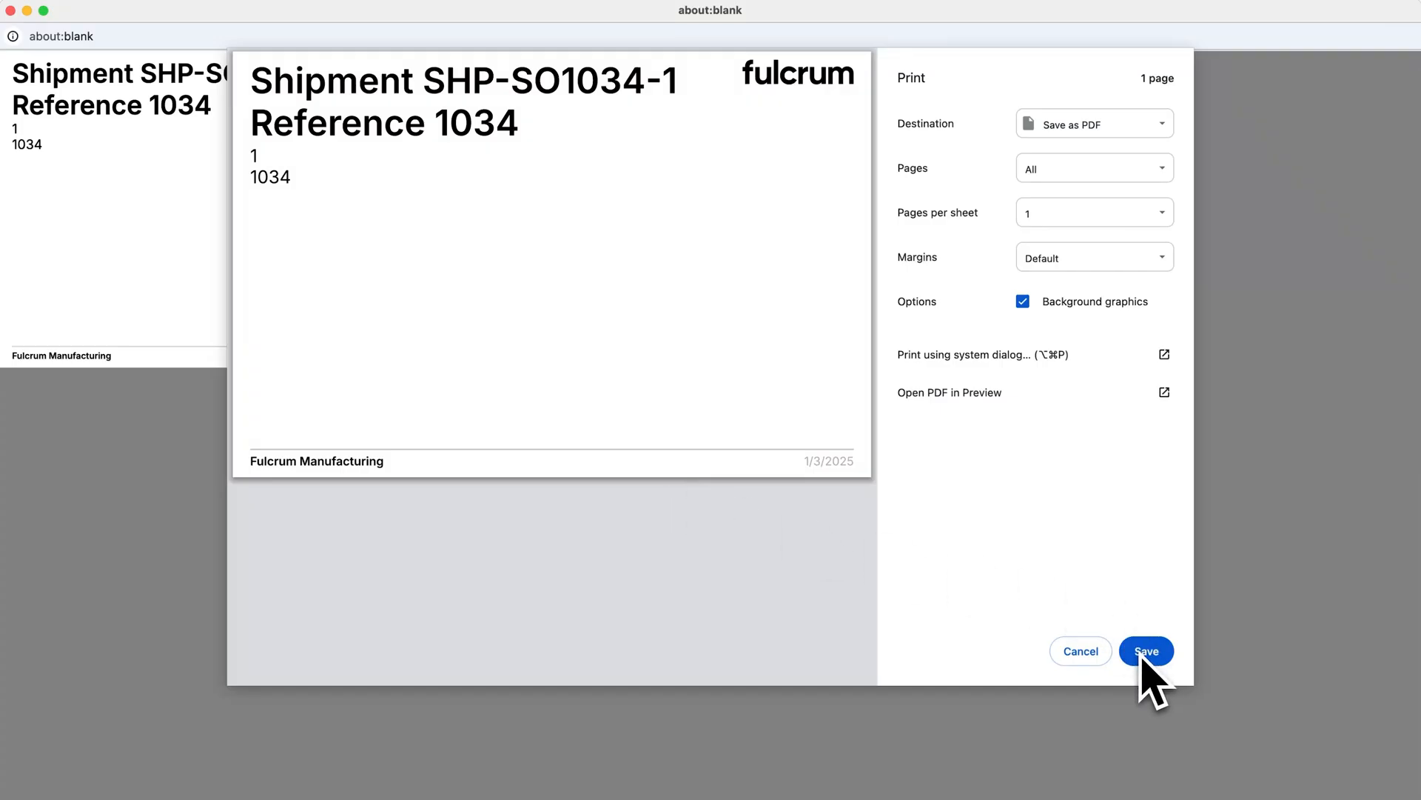
{"action": "left_click", "coordinate": [1145, 651]}
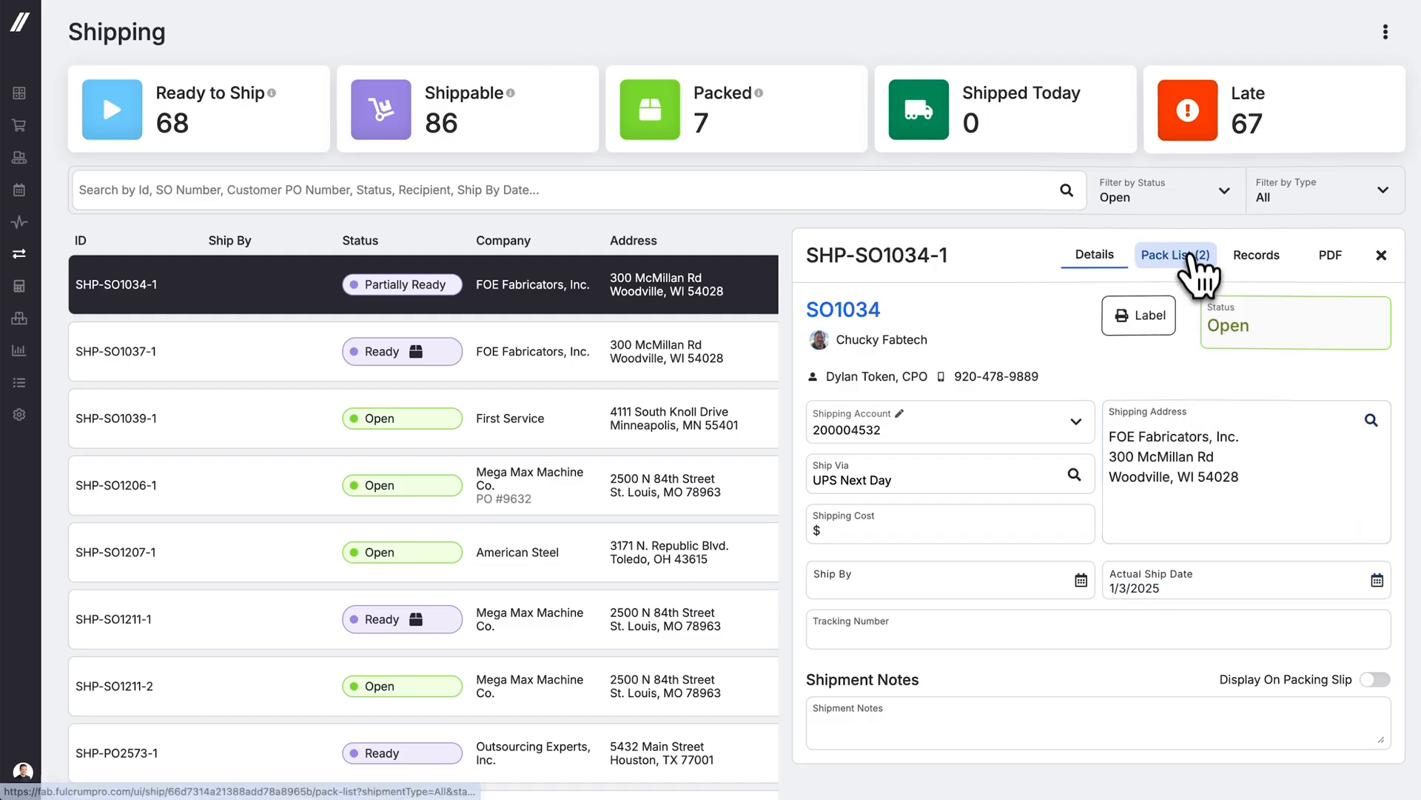
Pack one Lid (item 41215) from the pack list and send its label to the label printer
{"action": "left_click", "coordinate": [1174, 255]}
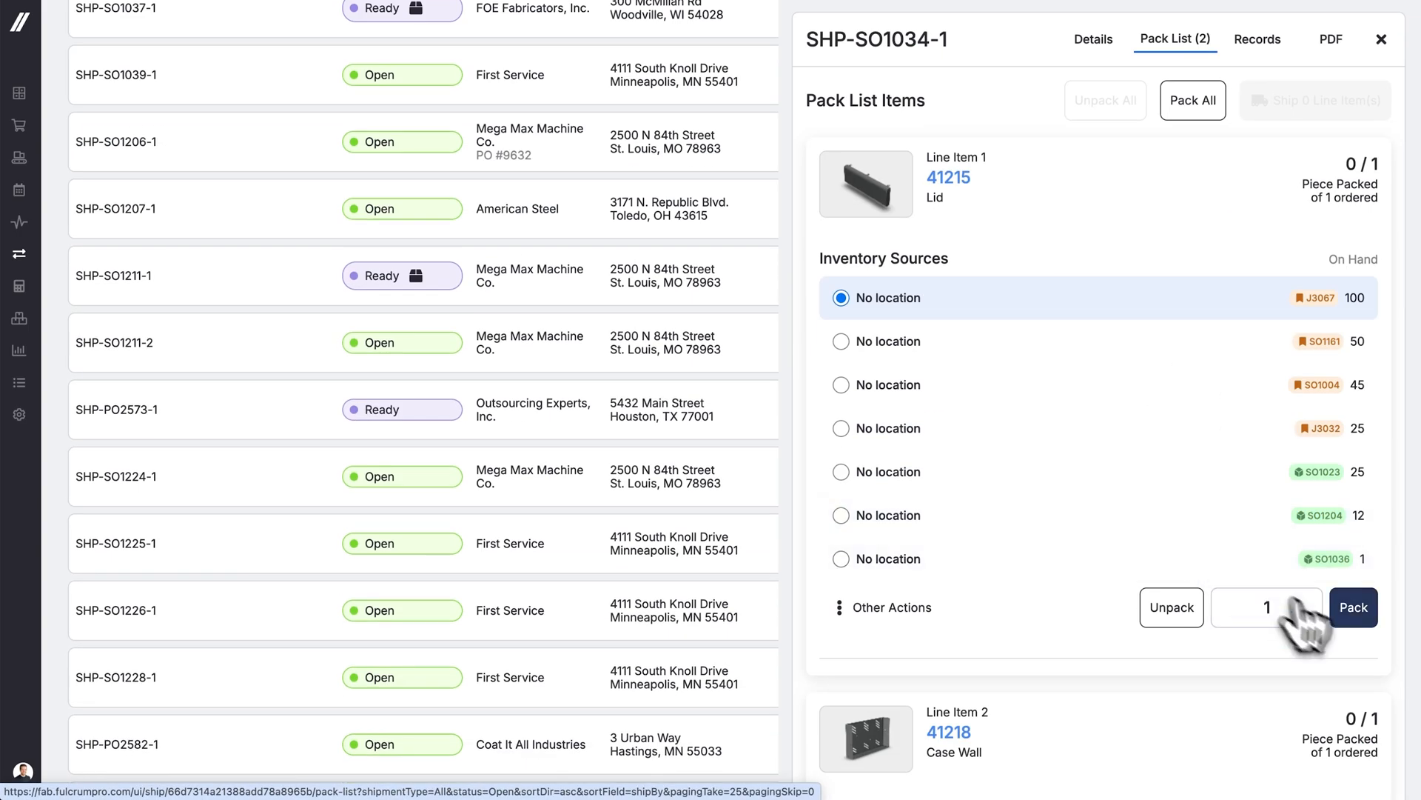
{"action": "left_click", "coordinate": [1352, 607]}
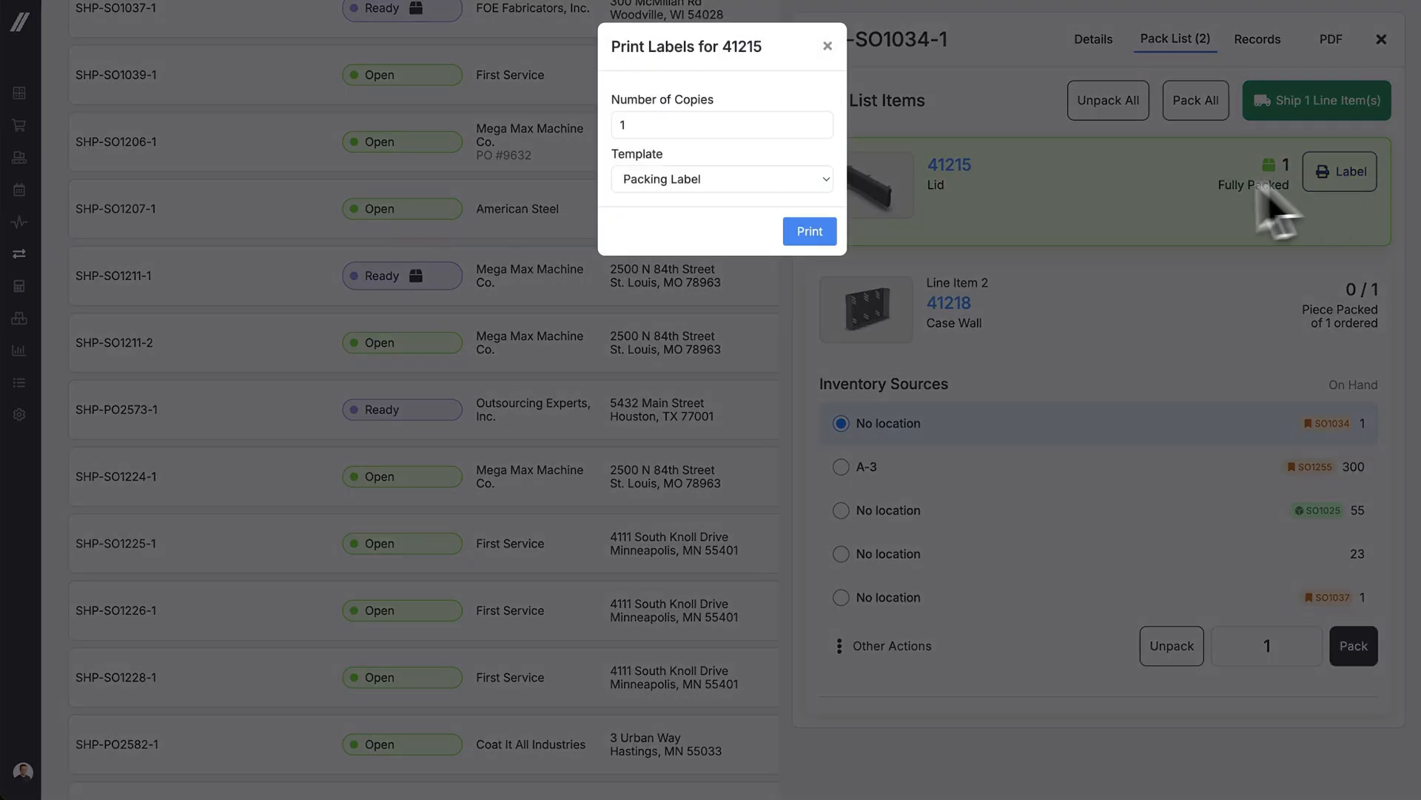
{"action": "left_click", "coordinate": [809, 231]}
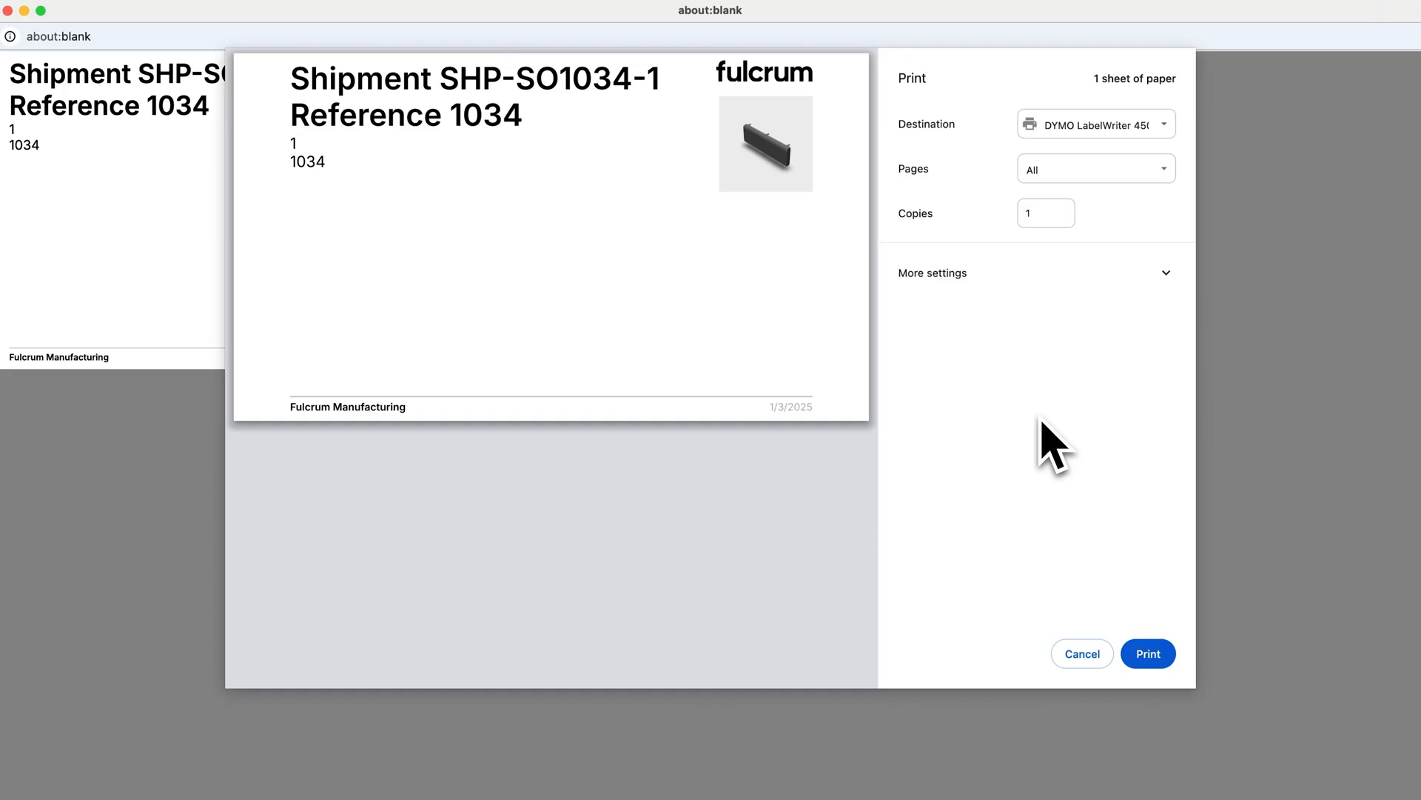
{"action": "left_click", "coordinate": [1146, 653]}
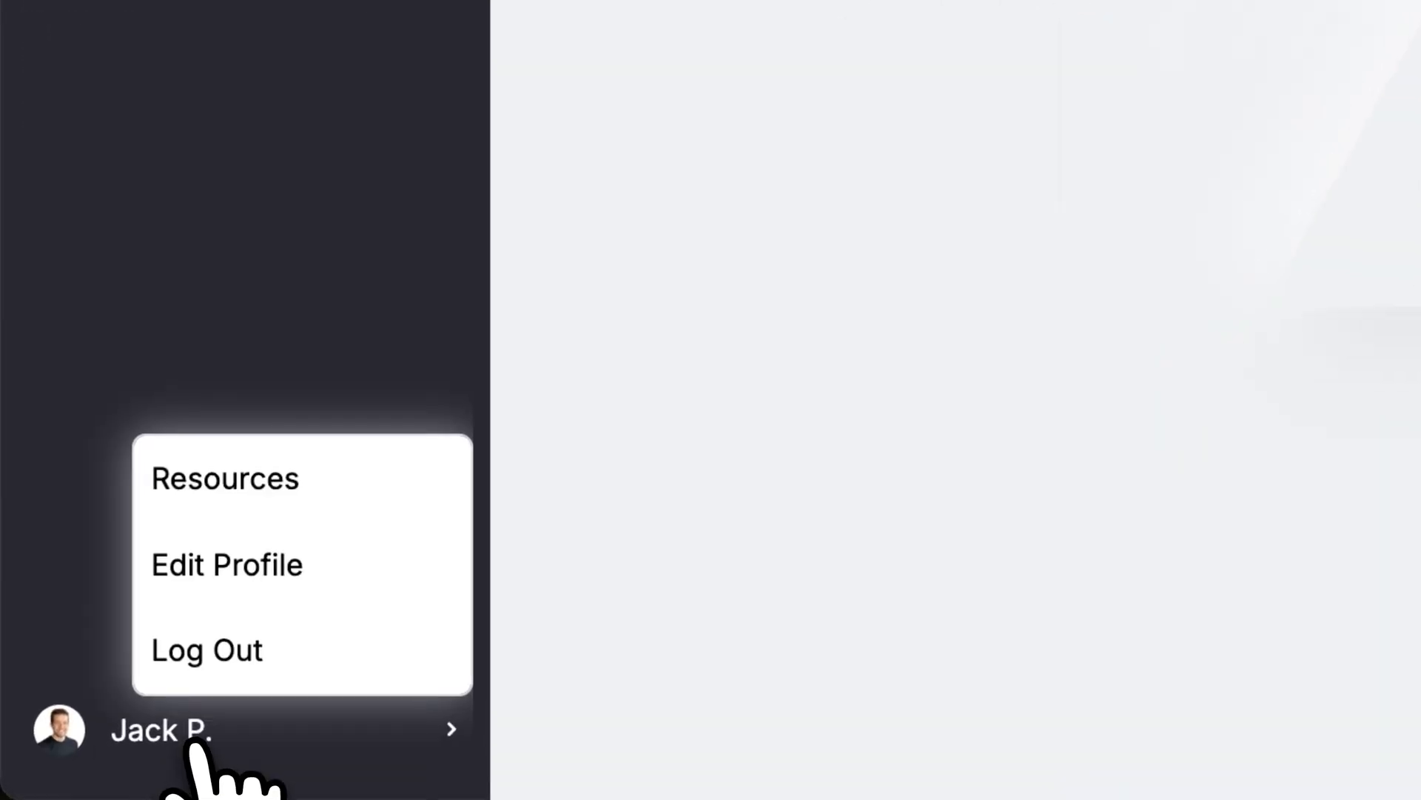
Switch the account's external alert target type from Email to Slack in profile settings
{"action": "left_click", "coordinate": [226, 564]}
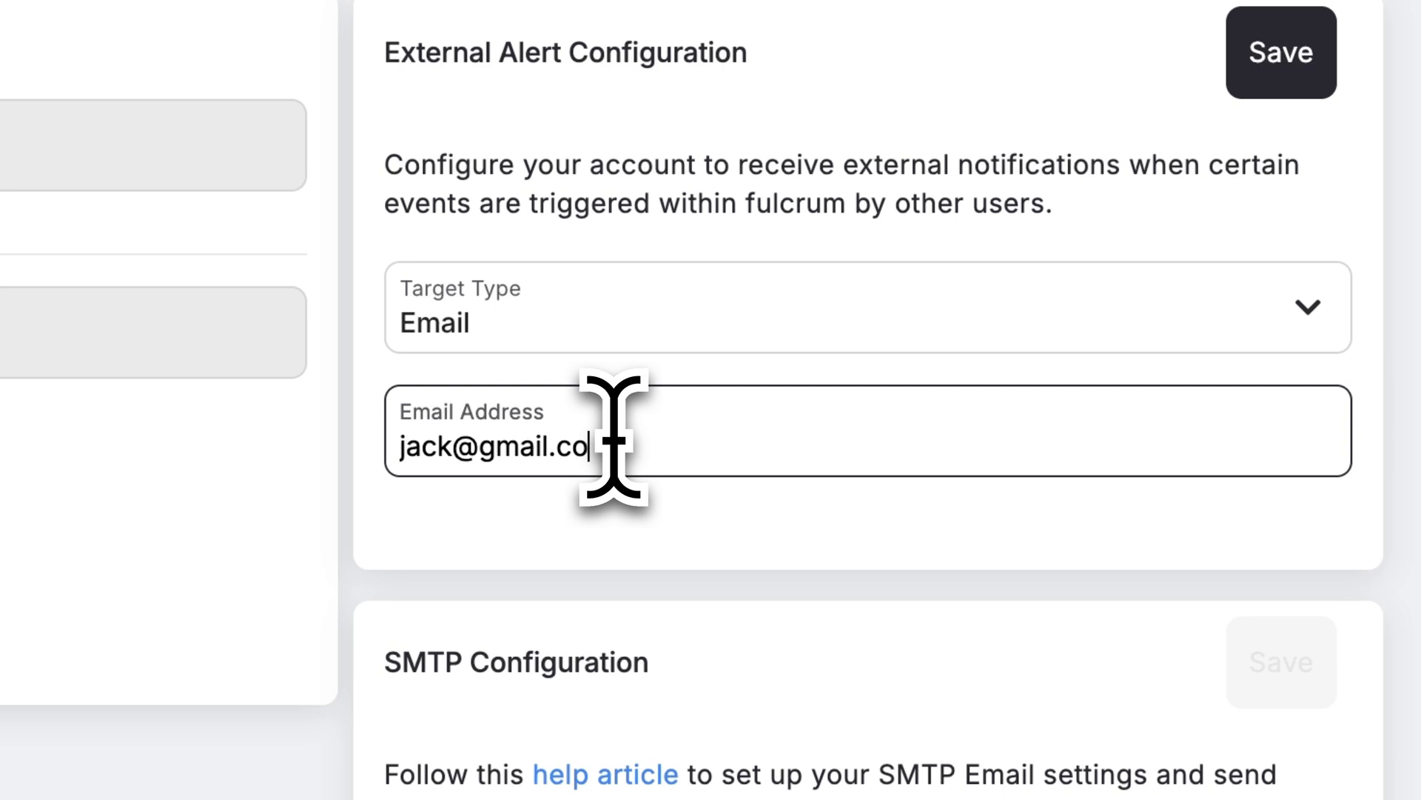
{"action": "left_click", "coordinate": [866, 307]}
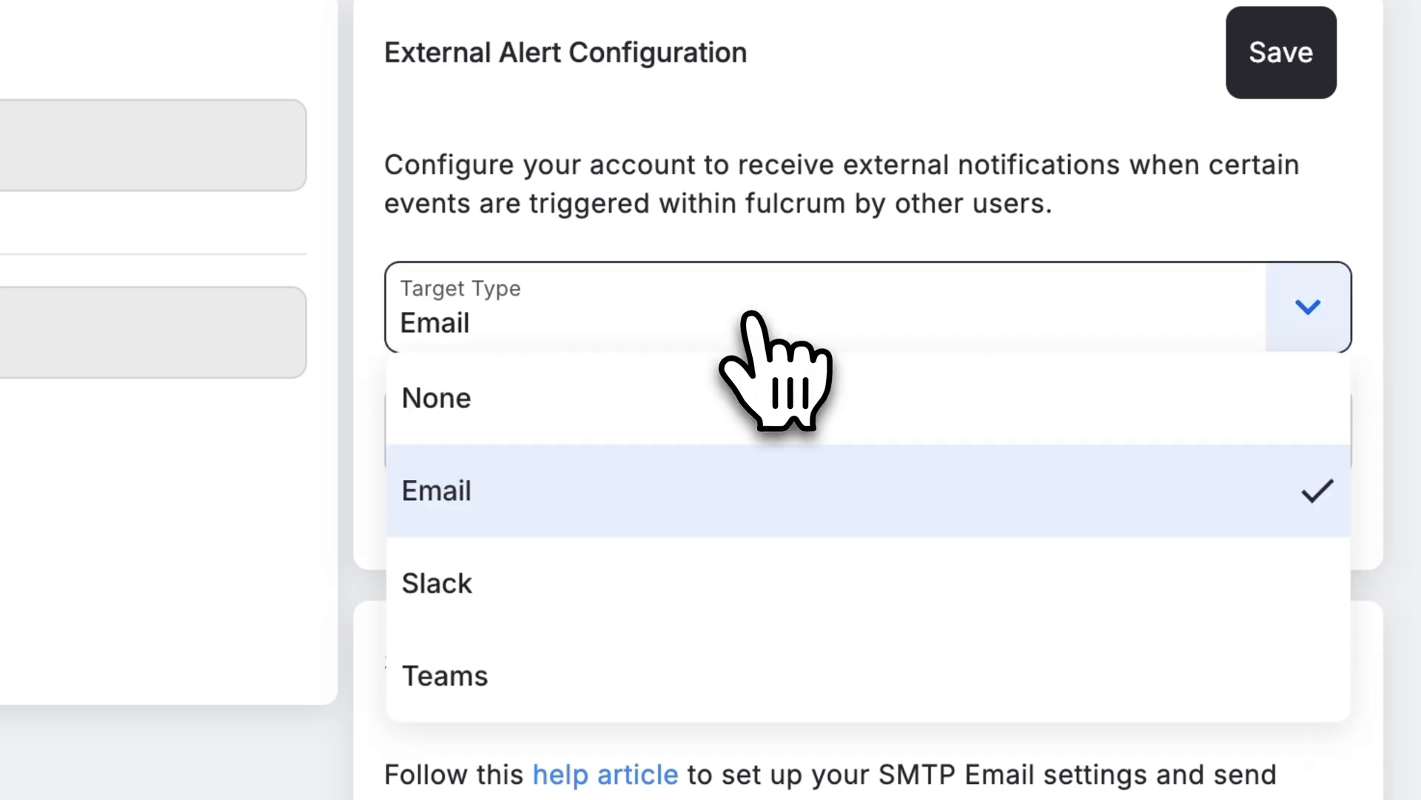
{"action": "left_click", "coordinate": [436, 582]}
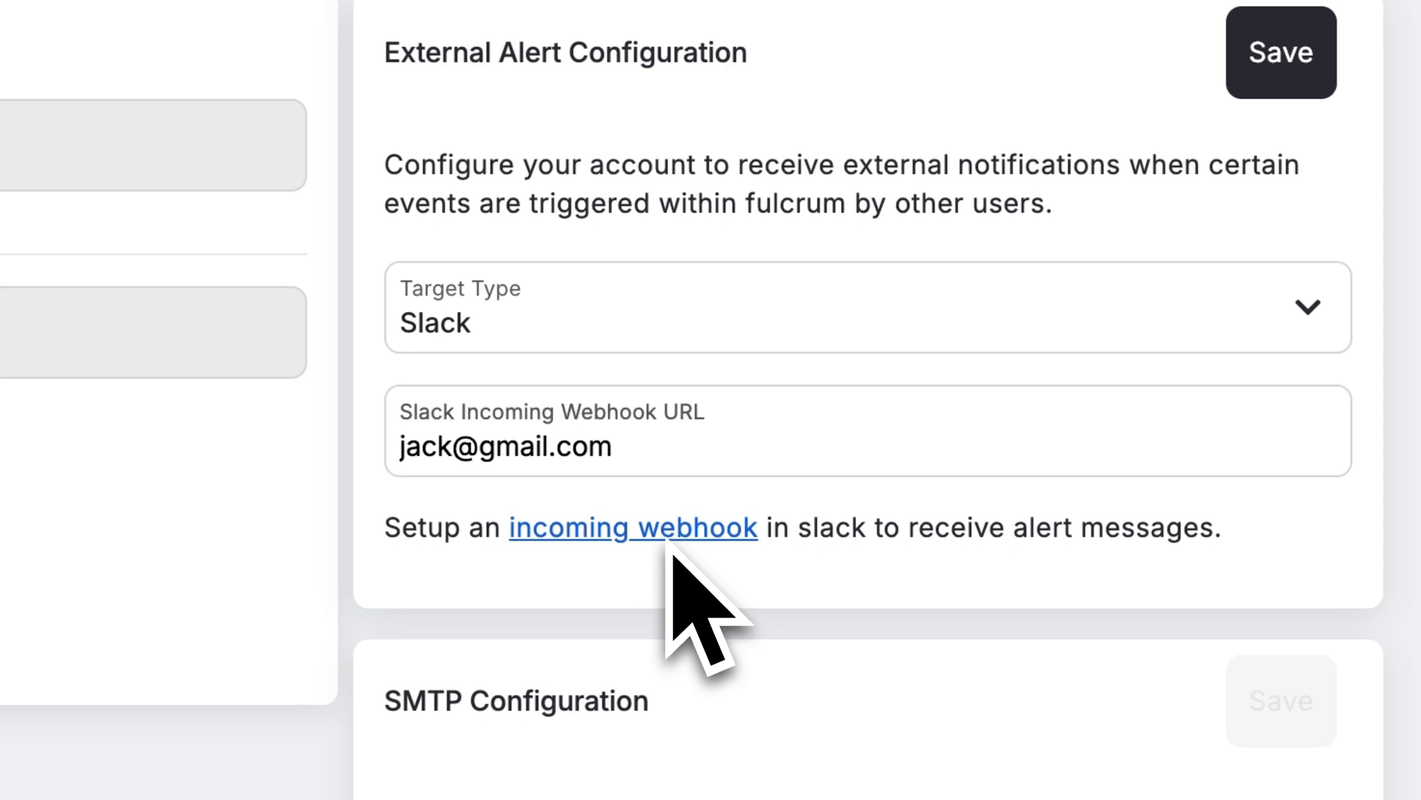
{"action": "left_click", "coordinate": [633, 528]}
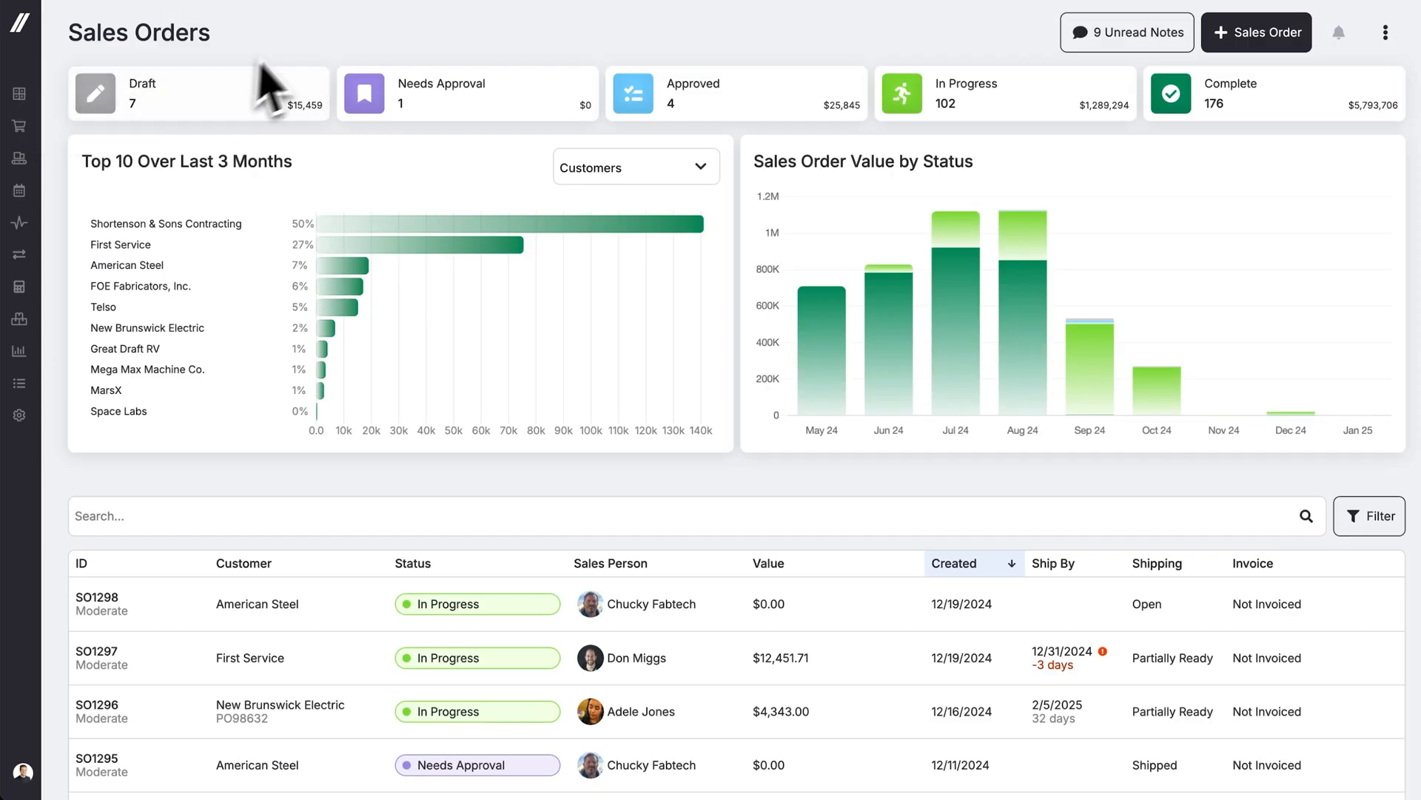
{"action": "mouse_move", "coordinate": [304, 68]}
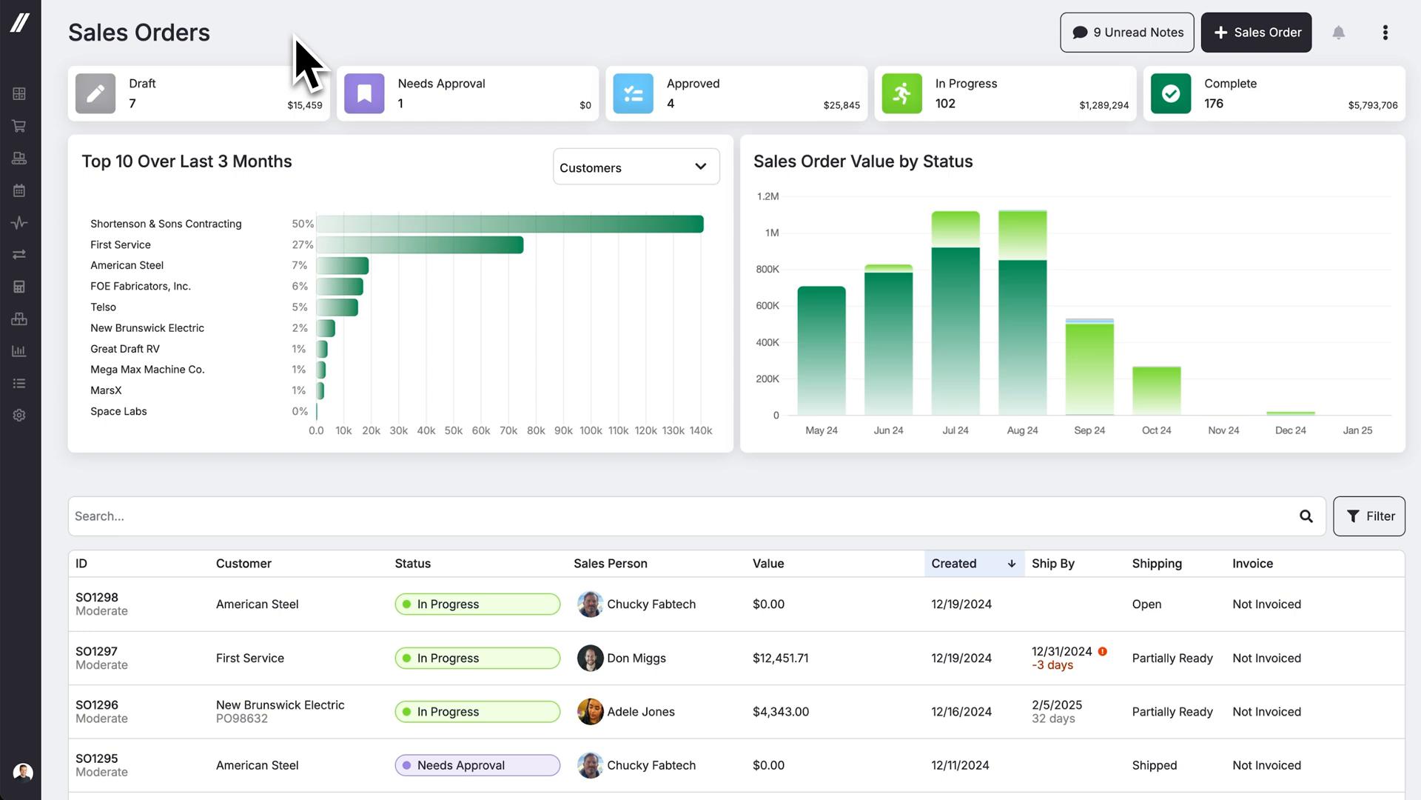
{"action": "mouse_move", "coordinate": [320, 68]}
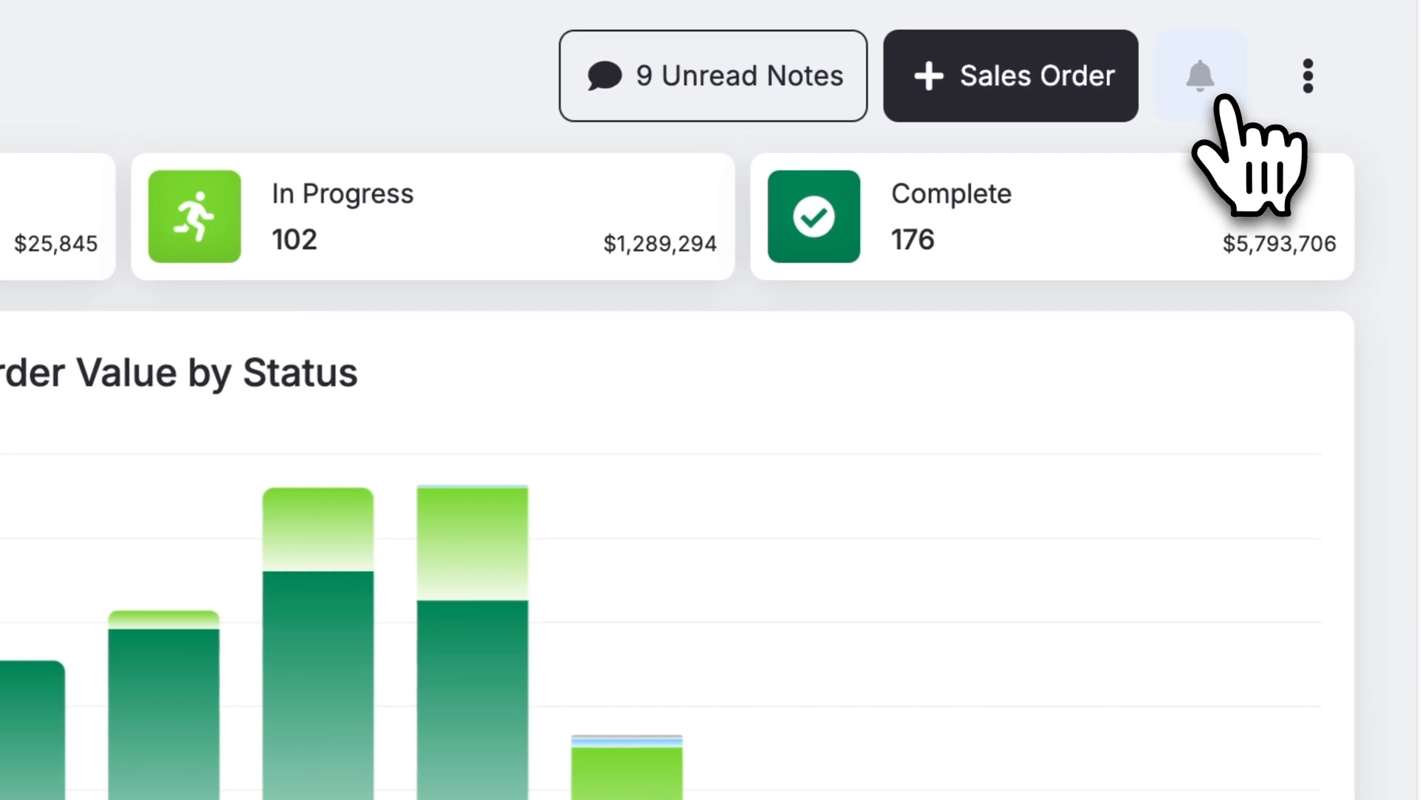
{"action": "left_click", "coordinate": [1199, 76]}
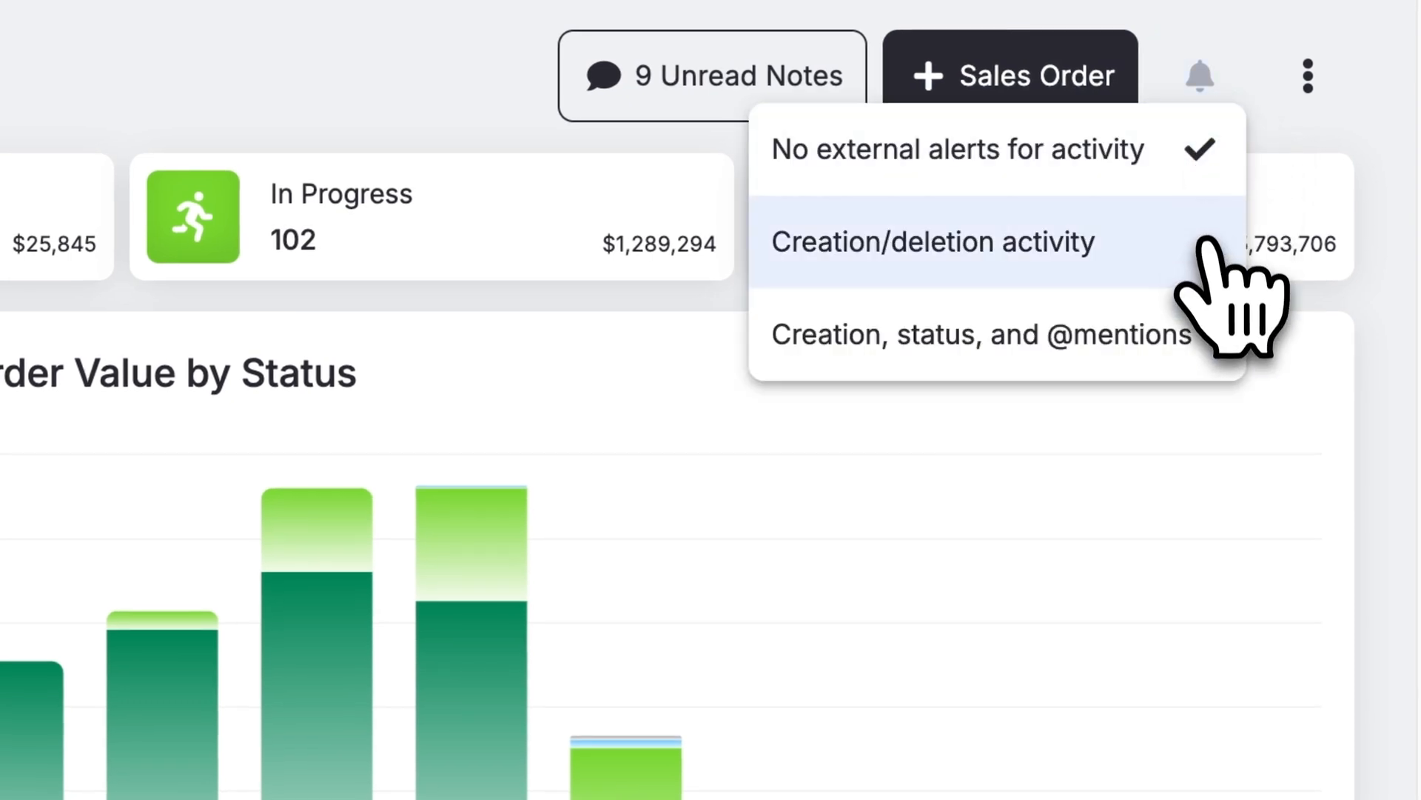
{"action": "mouse_move", "coordinate": [996, 333]}
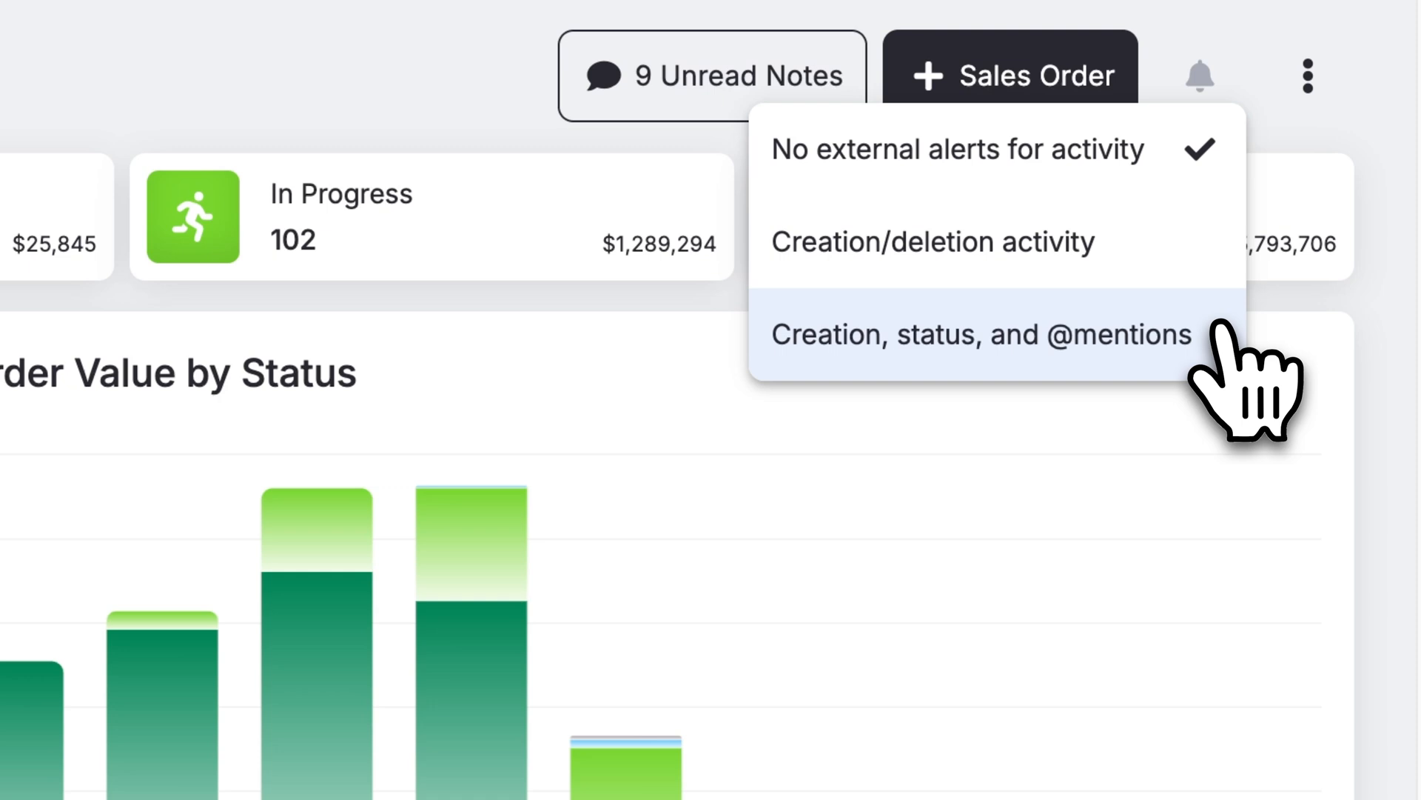
{"action": "left_click", "coordinate": [980, 333]}
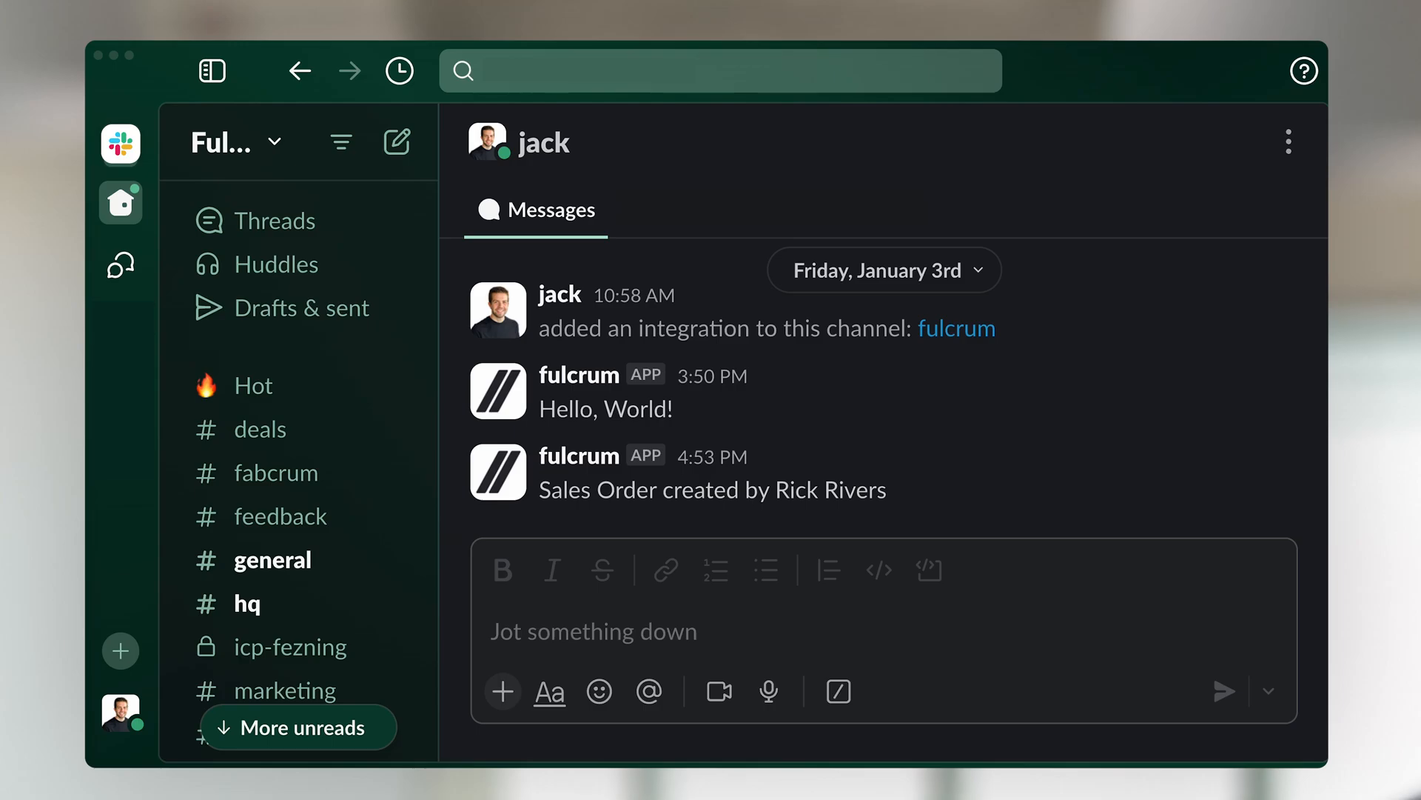
{"action": "scroll", "scroll_direction": "down", "scroll_amount": 3}
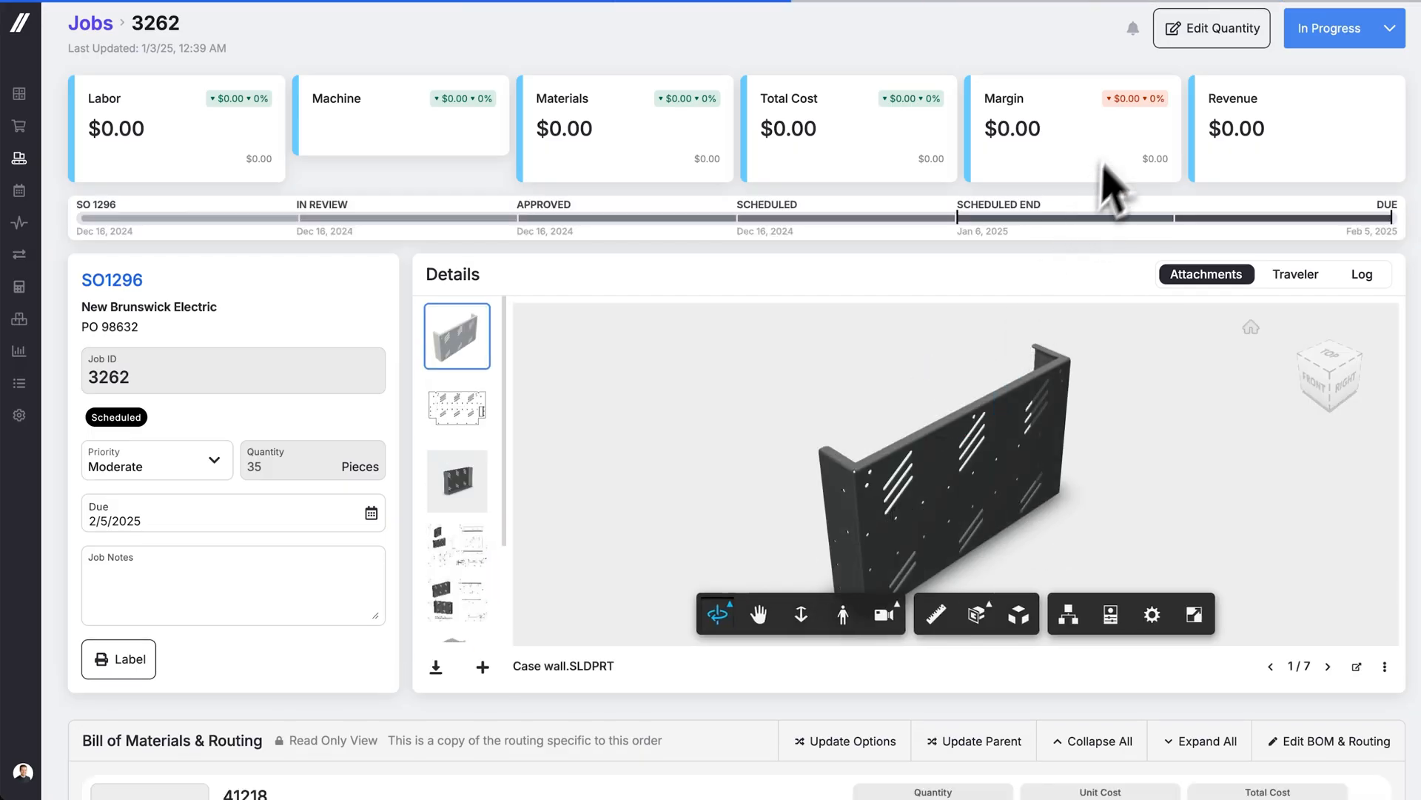
Navigate toward draft sales order 1401 for First Service
{"action": "left_click", "coordinate": [1133, 28]}
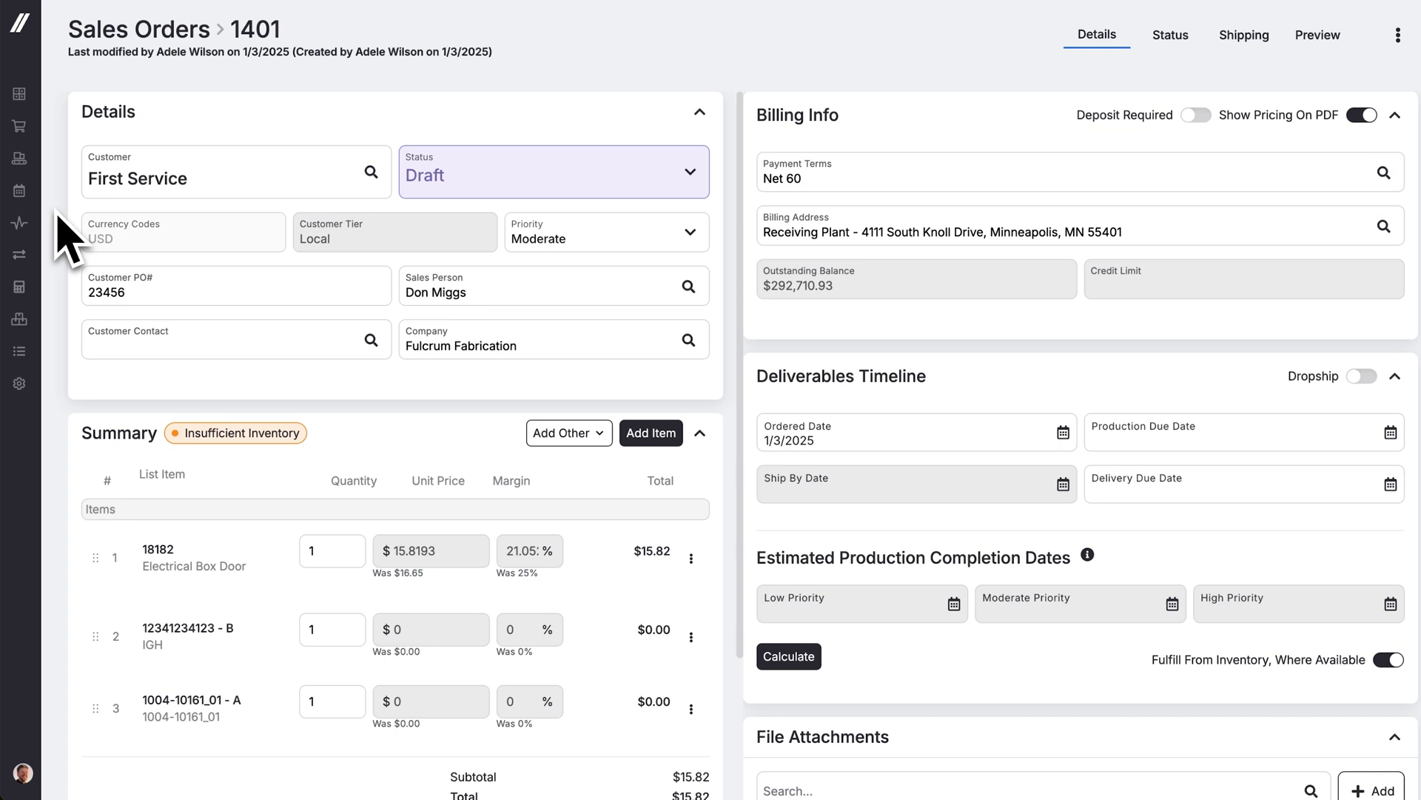
{"action": "mouse_move", "coordinate": [73, 349]}
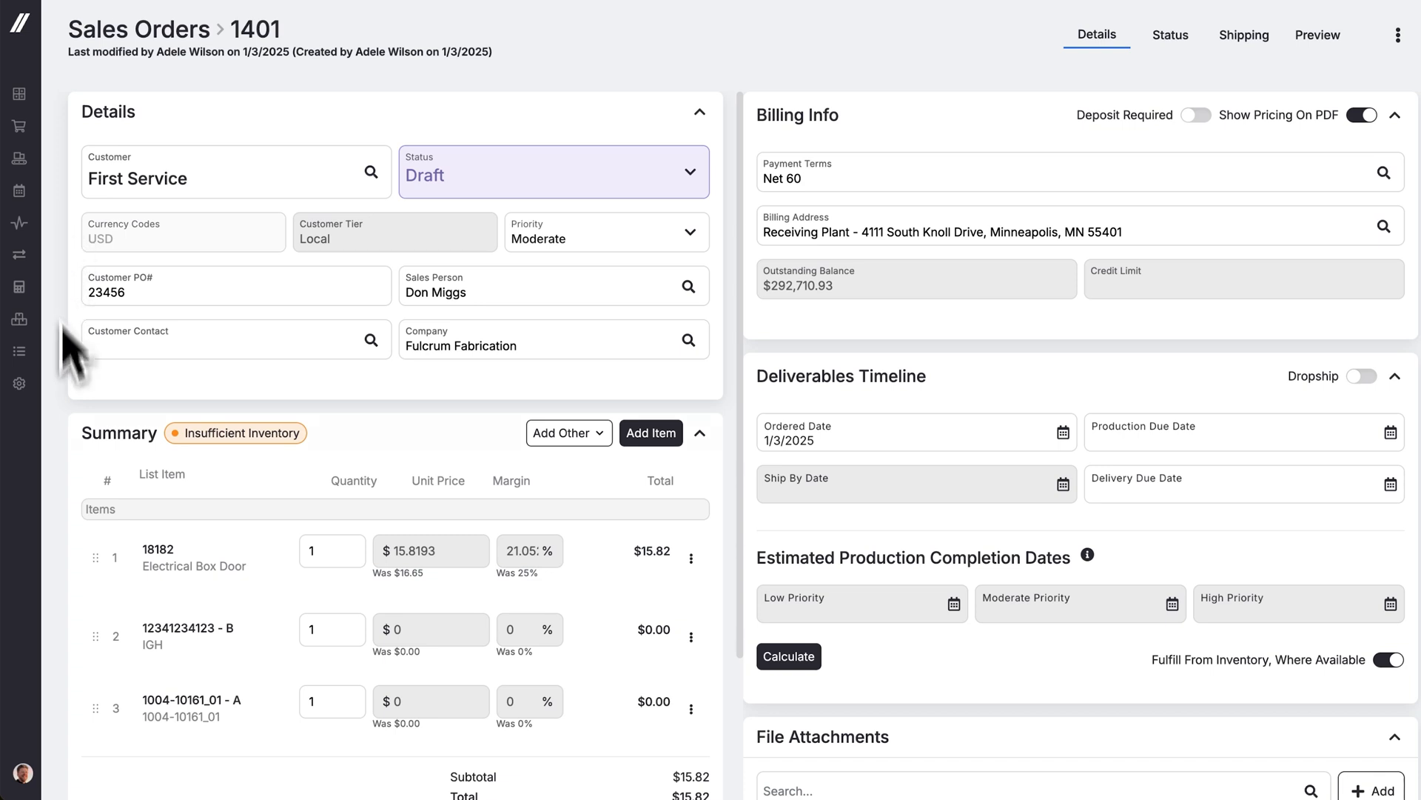
From line item 18182 Electrical Box Door, edit its BOM to use Stainless Steel 304 Sheet 14GA: 12x24
{"action": "left_click", "coordinate": [192, 560]}
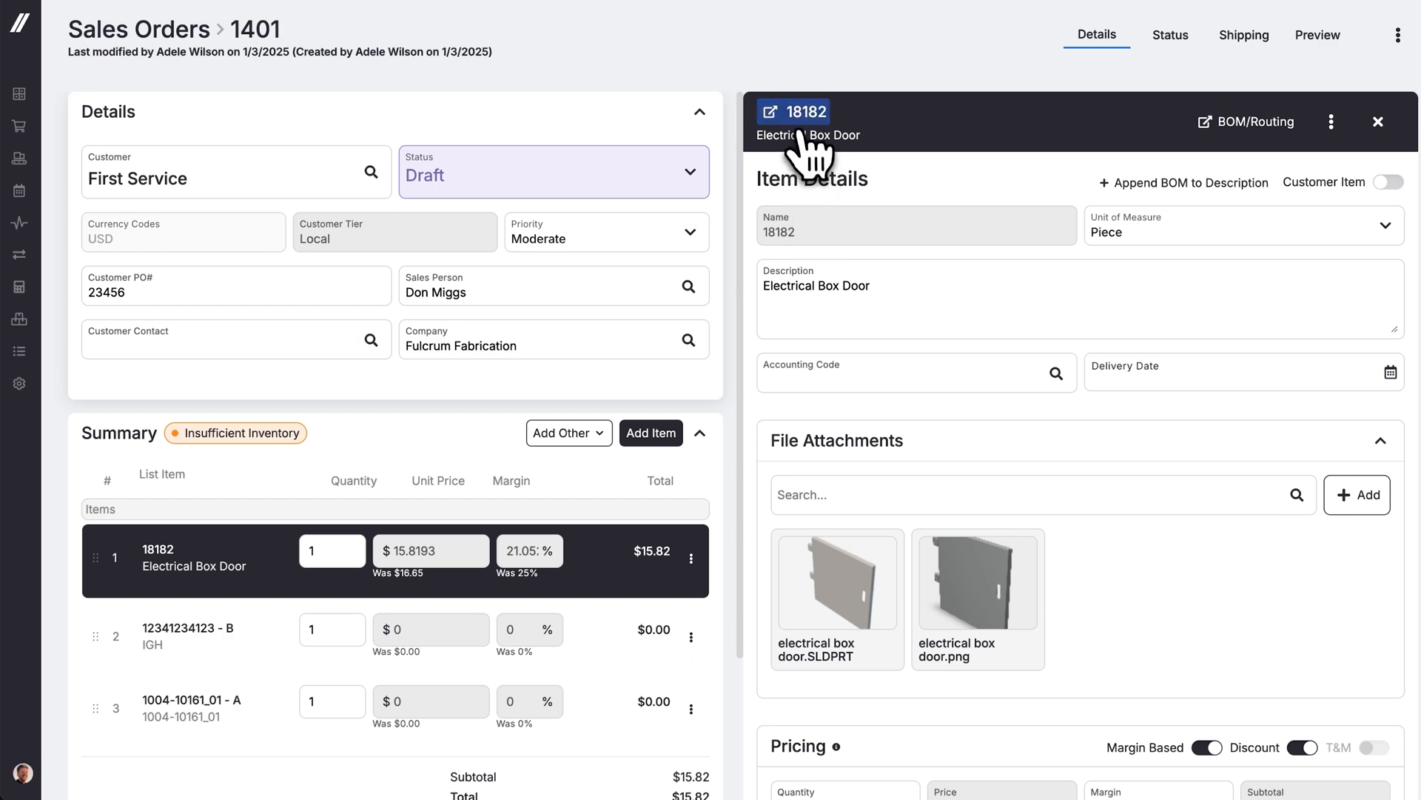
{"action": "left_click", "coordinate": [801, 111]}
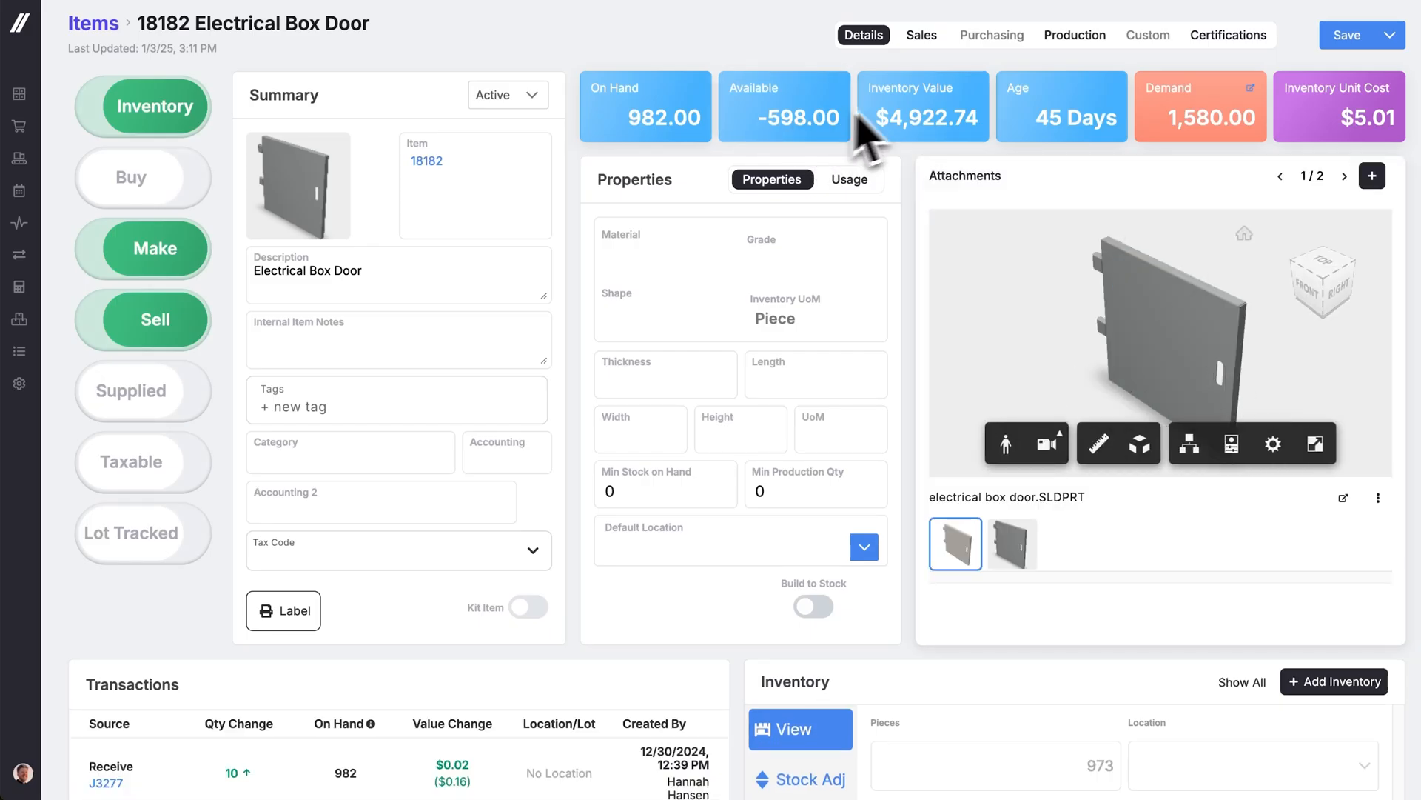
{"action": "left_click", "coordinate": [1075, 34]}
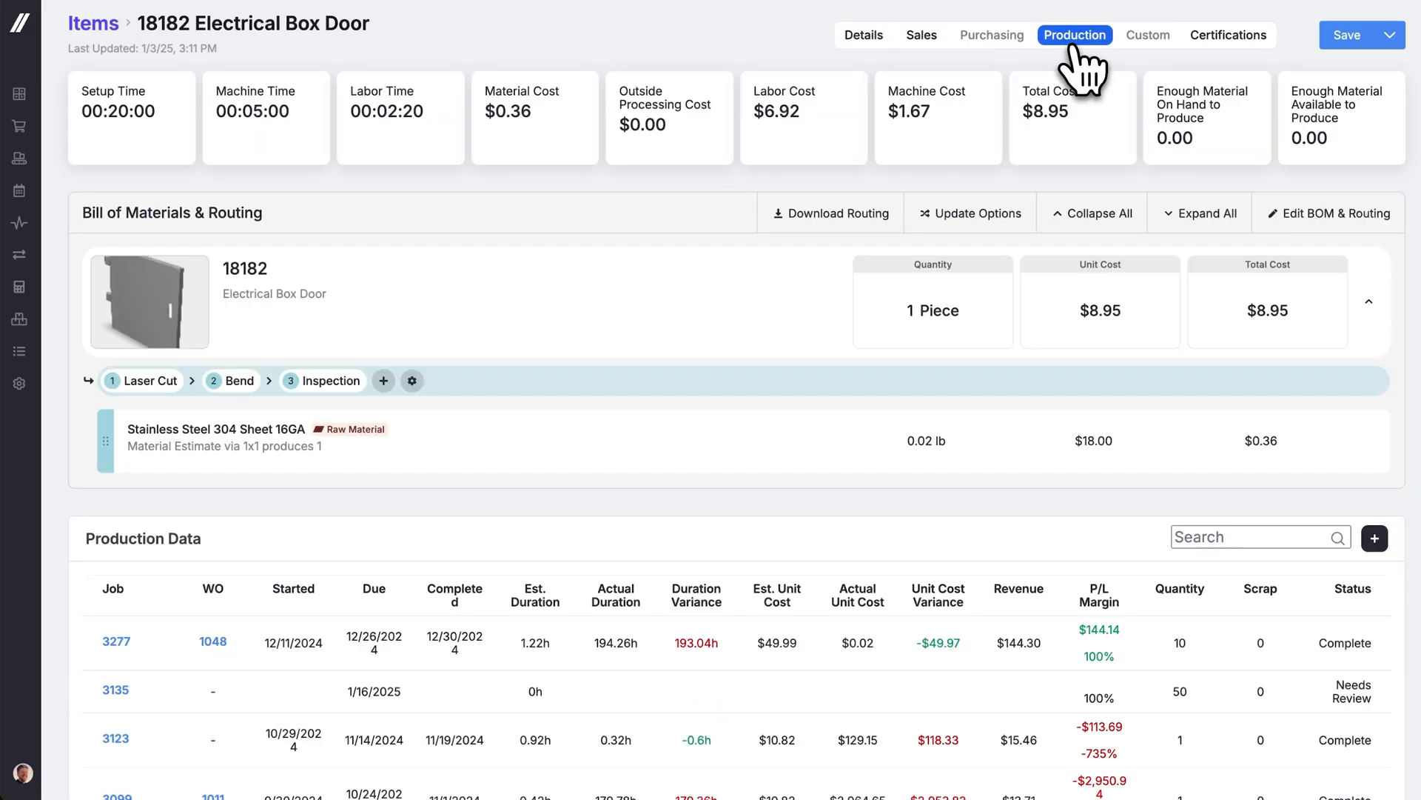
{"action": "left_click", "coordinate": [1335, 213]}
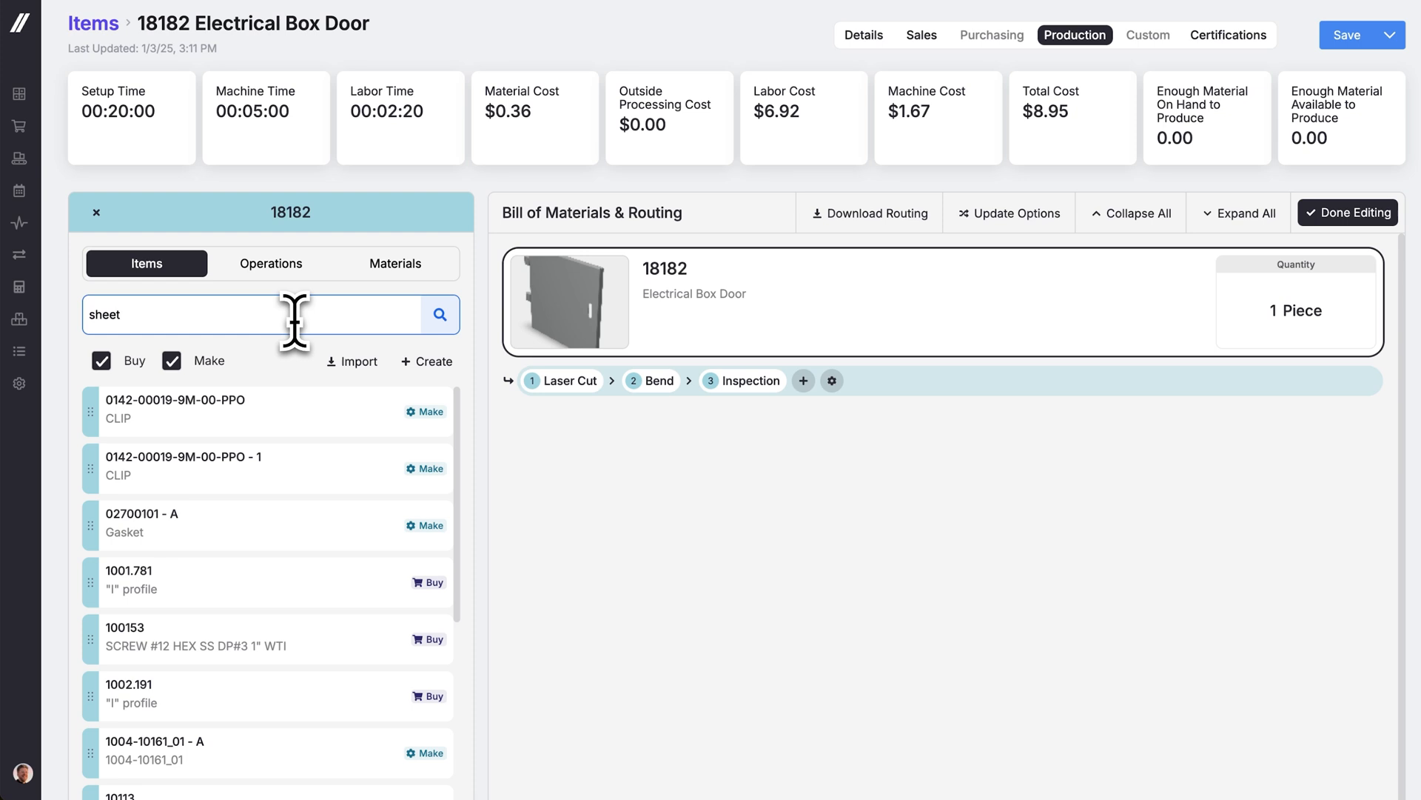
{"action": "left_click", "coordinate": [1347, 211]}
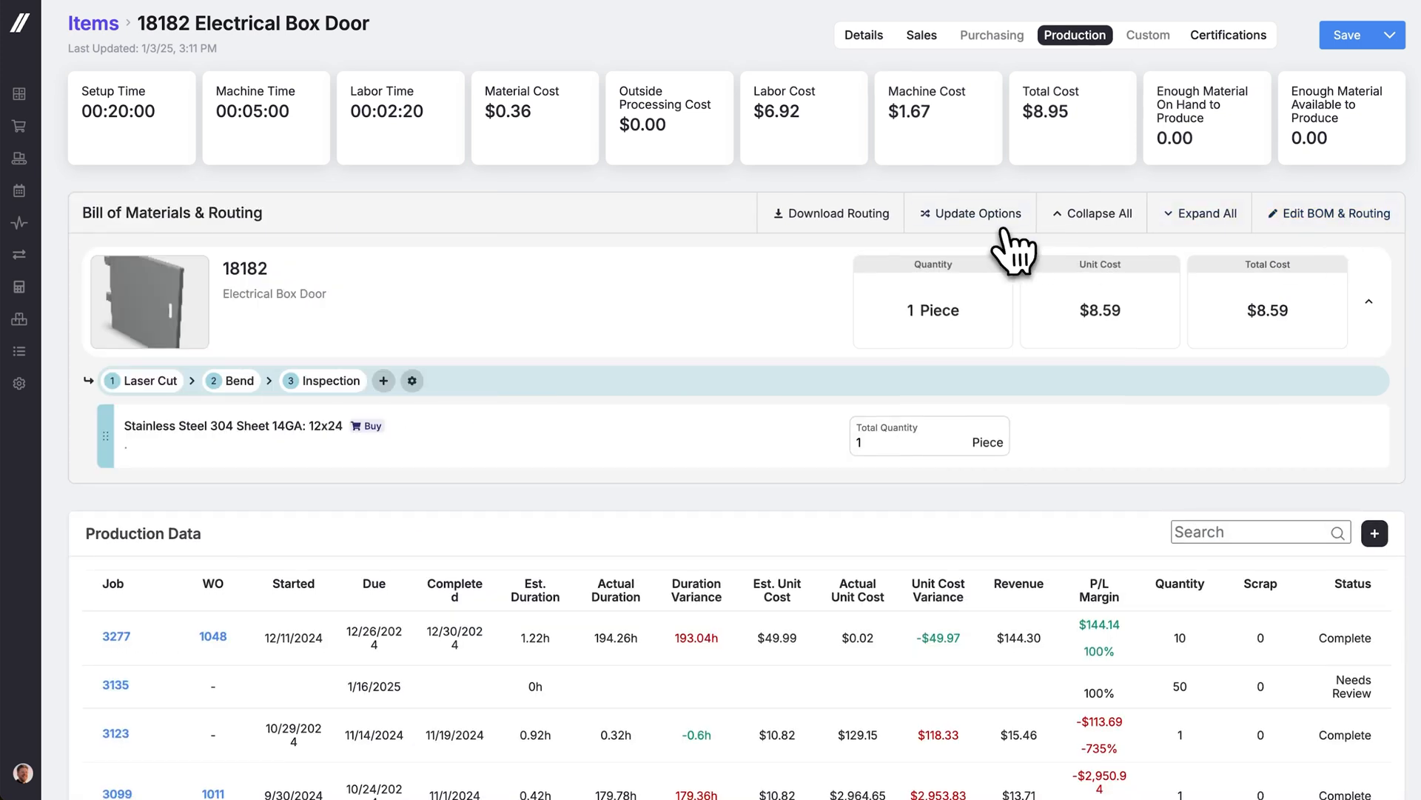
In System Update Options, tick Quote 1285 and its Line Item 1 for the BOM update
{"action": "left_click", "coordinate": [970, 212]}
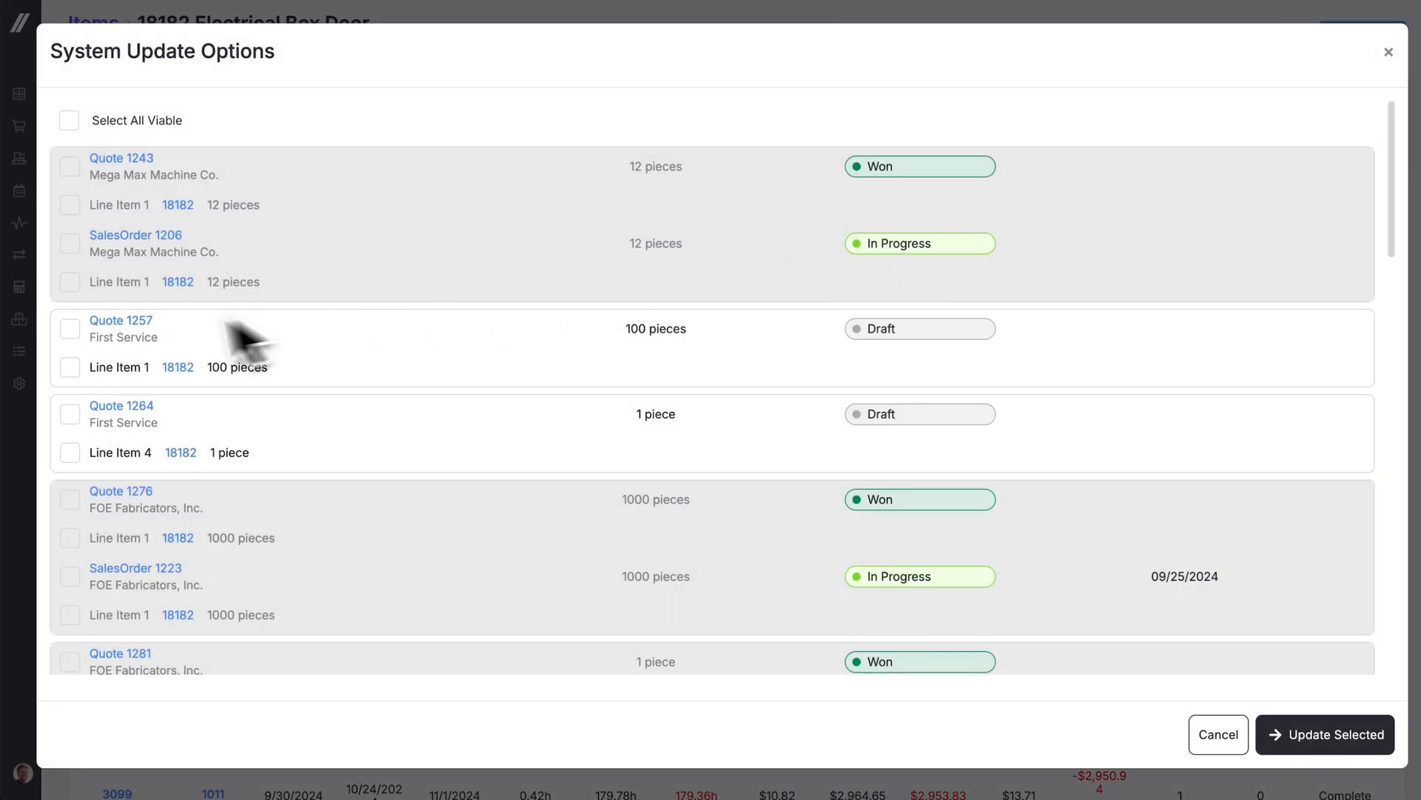
{"action": "scroll", "scroll_direction": "down", "scroll_amount": 3}
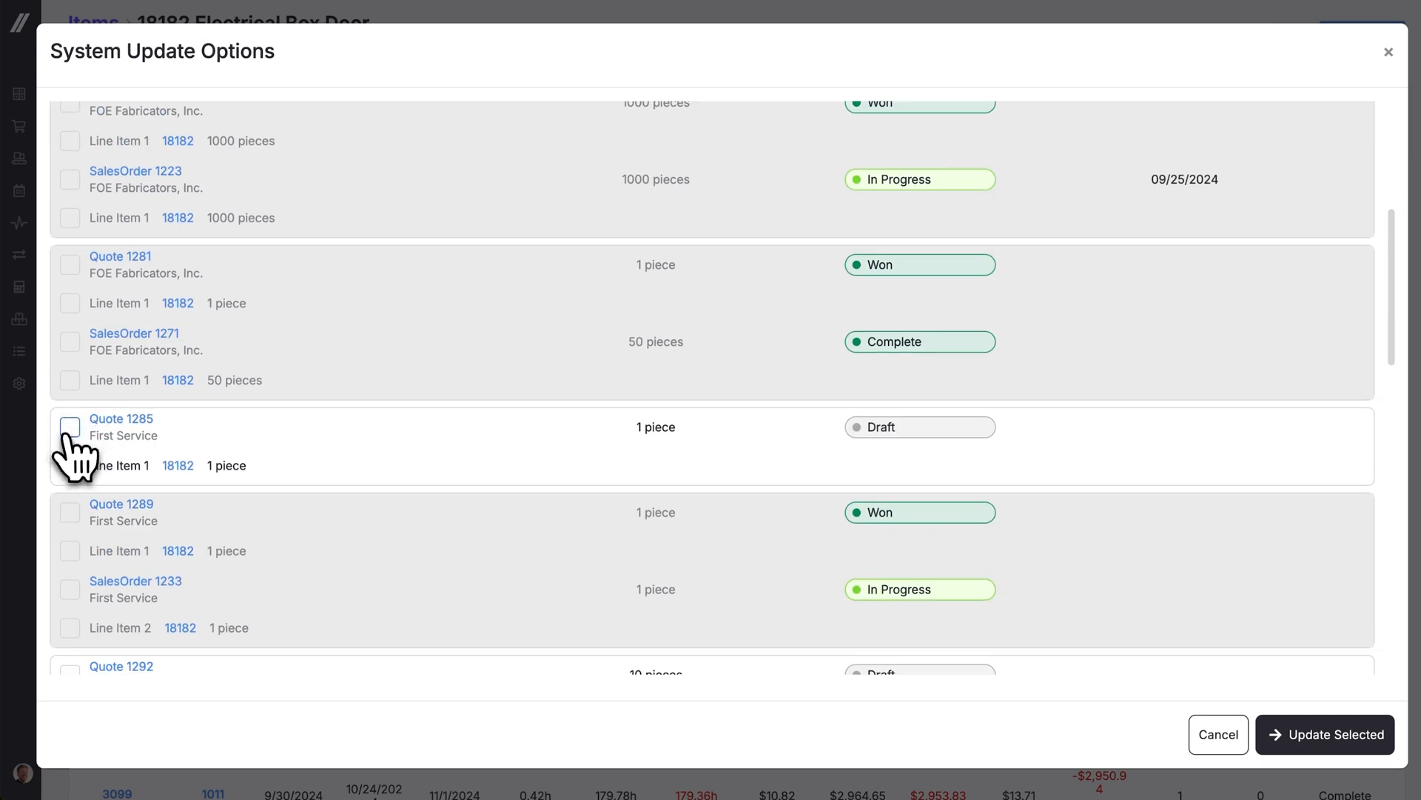
{"action": "left_click", "coordinate": [69, 427]}
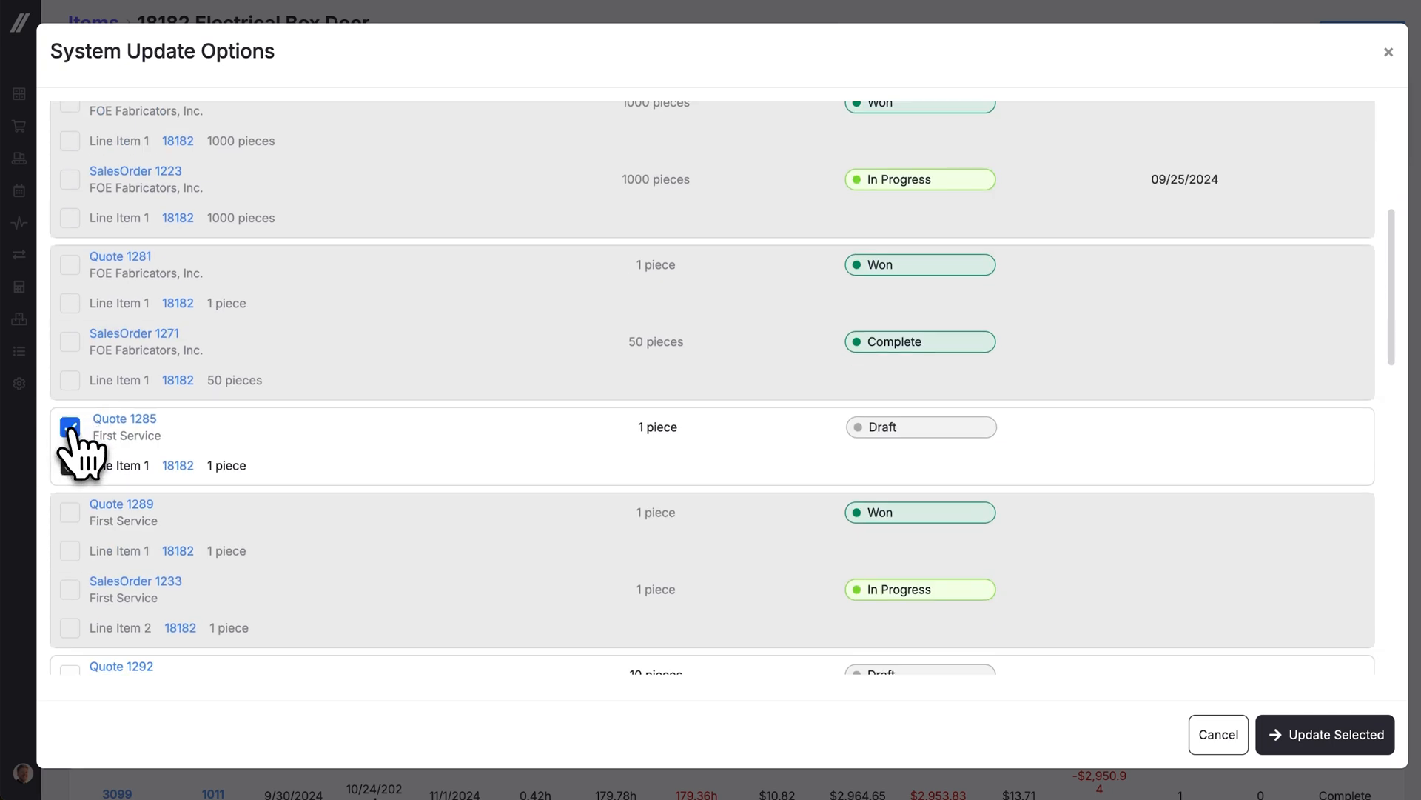
{"action": "left_click", "coordinate": [70, 427]}
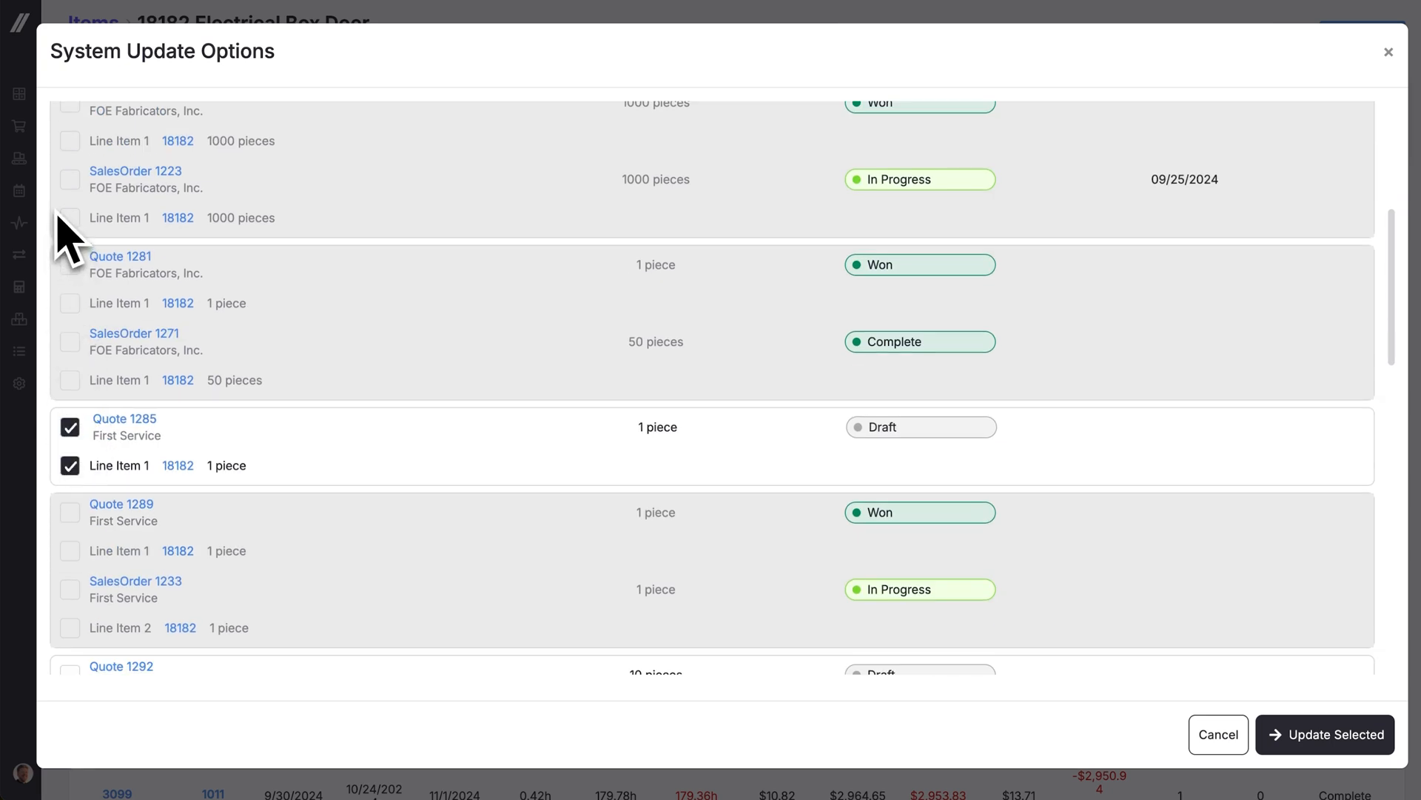